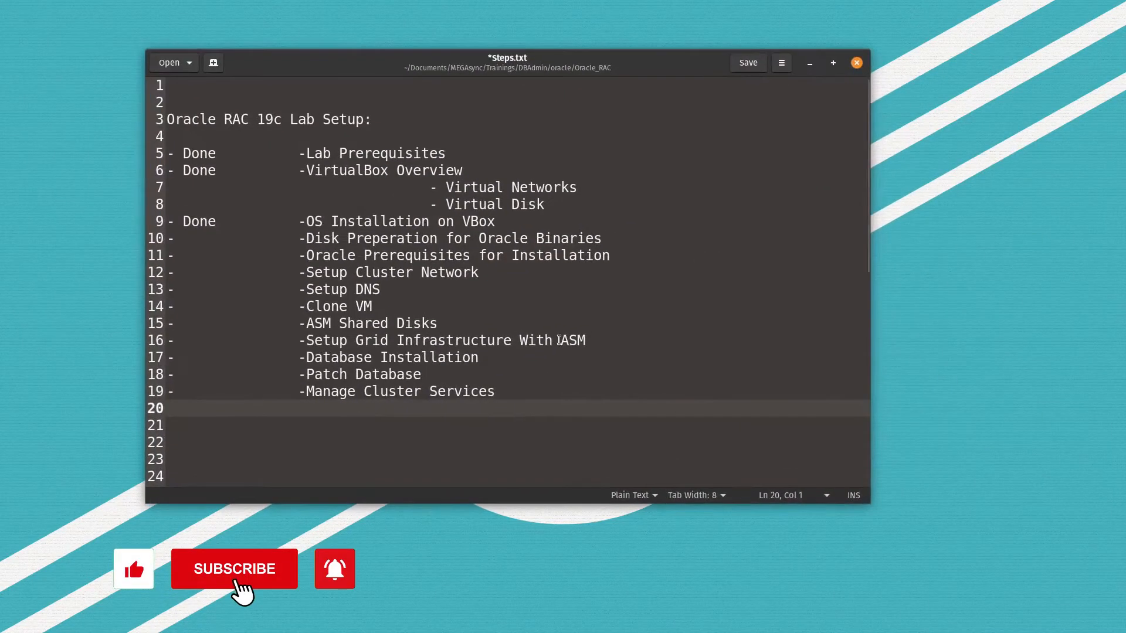
- In the rac1 VM's root terminal, run lsblk to list the attached disks
{"action": "left_click", "coordinate": [234, 569]}
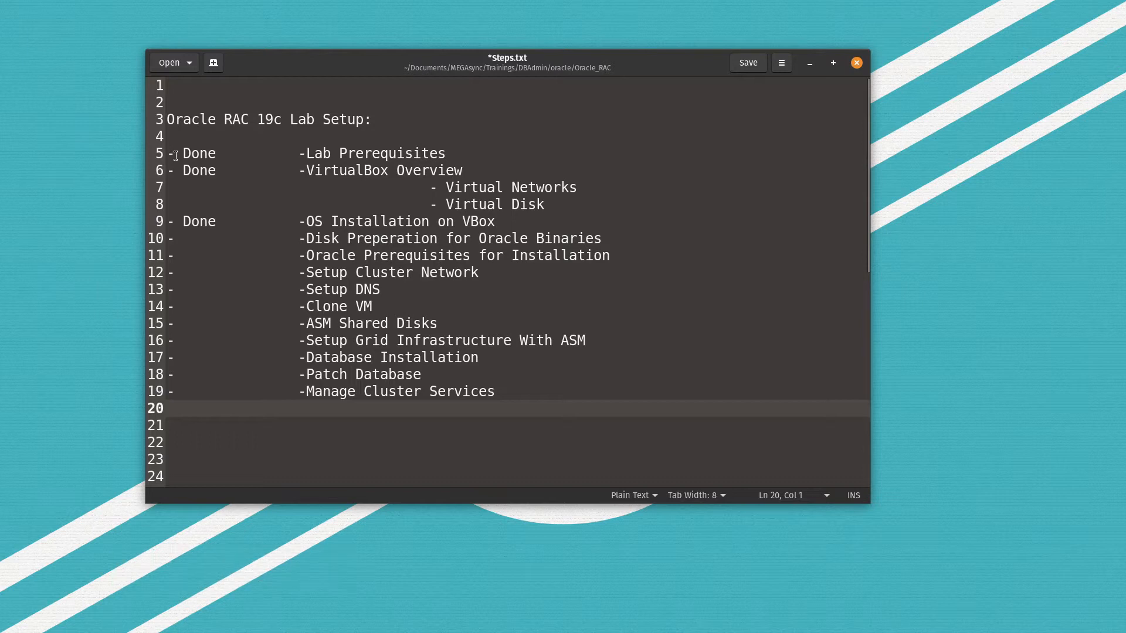
{"action": "mouse_move", "coordinate": [244, 217]}
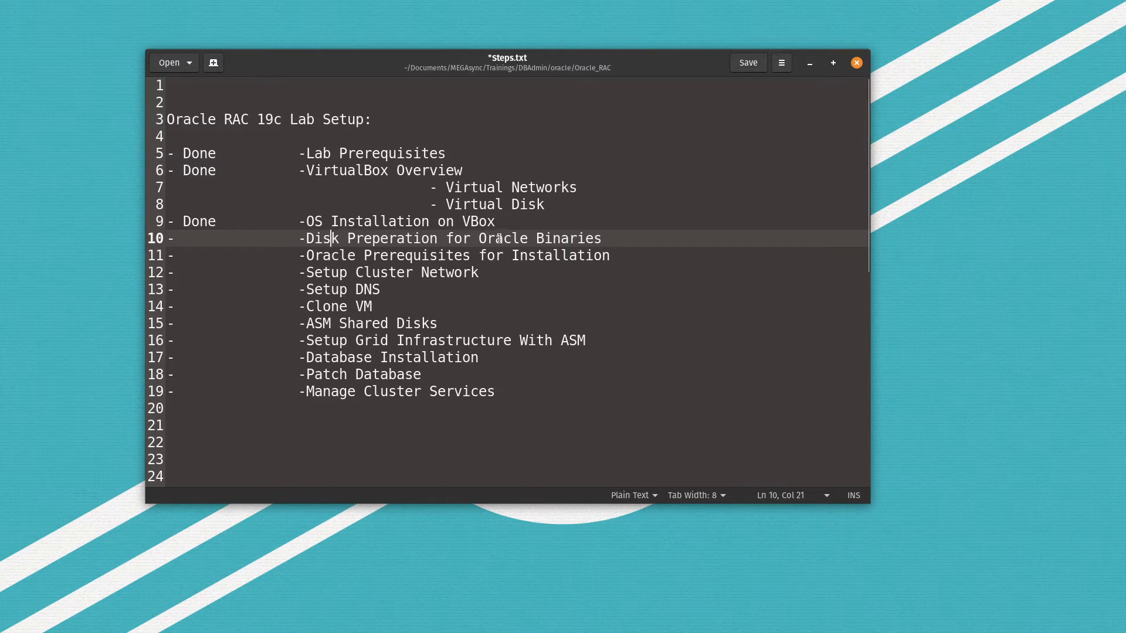
{"action": "mouse_move", "coordinate": [345, 237]}
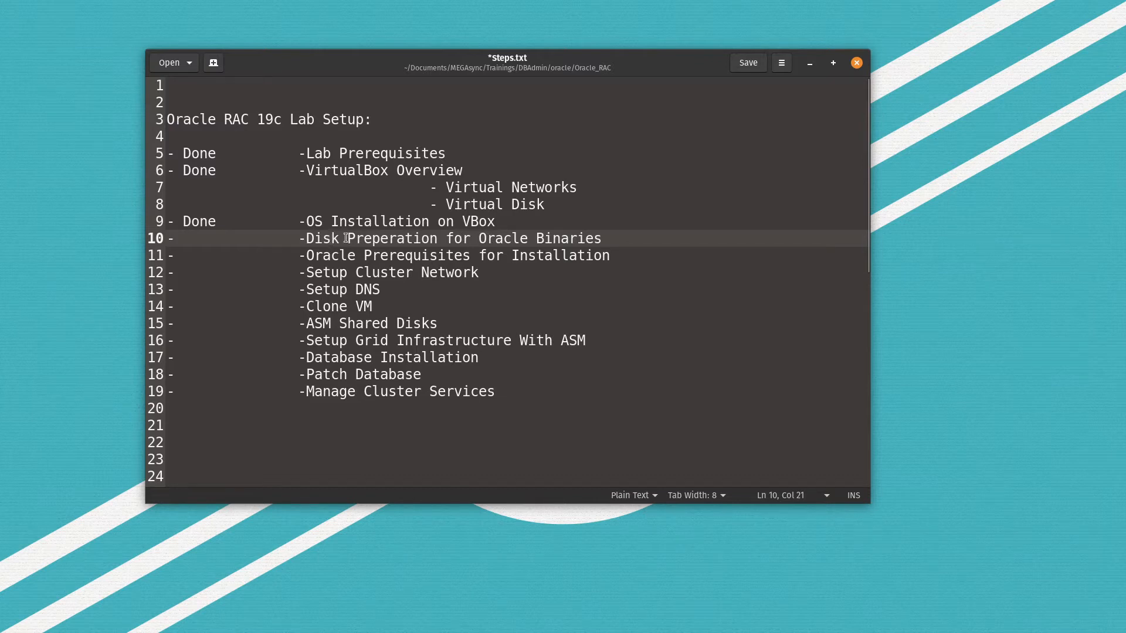
{"action": "mouse_move", "coordinate": [323, 228]}
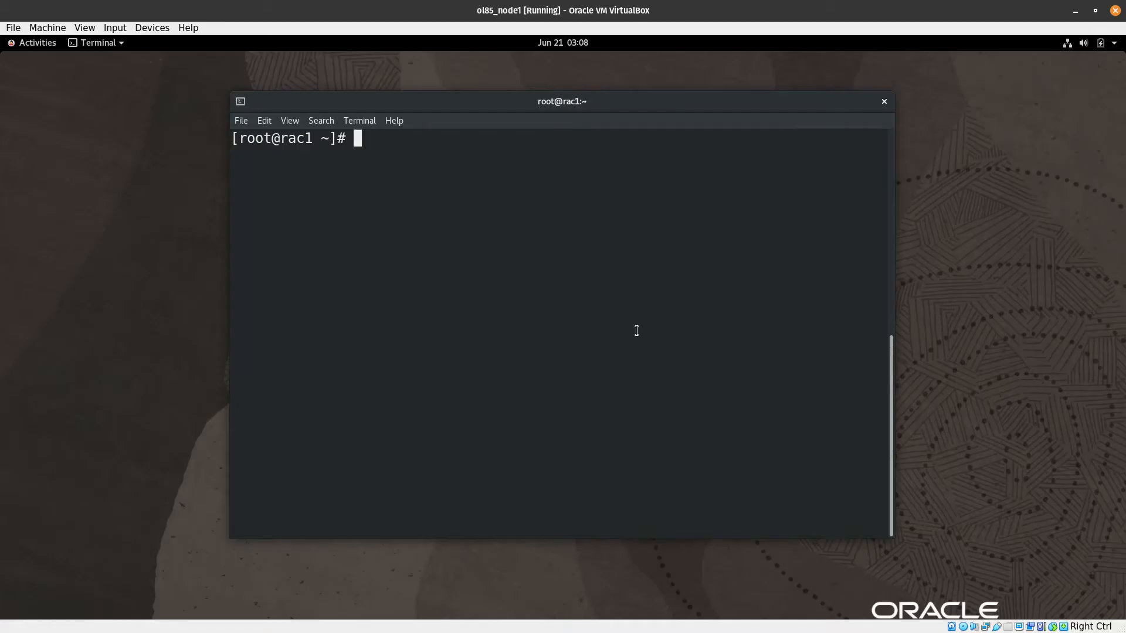
{"action": "mouse_move", "coordinate": [534, 278]}
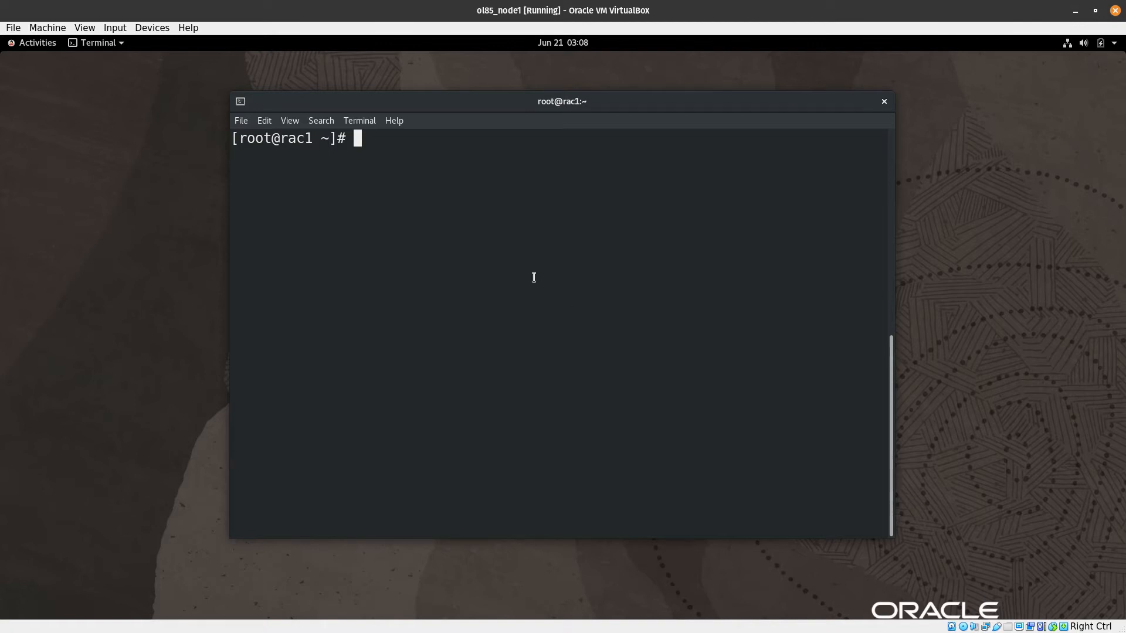
{"action": "mouse_move", "coordinate": [534, 274]}
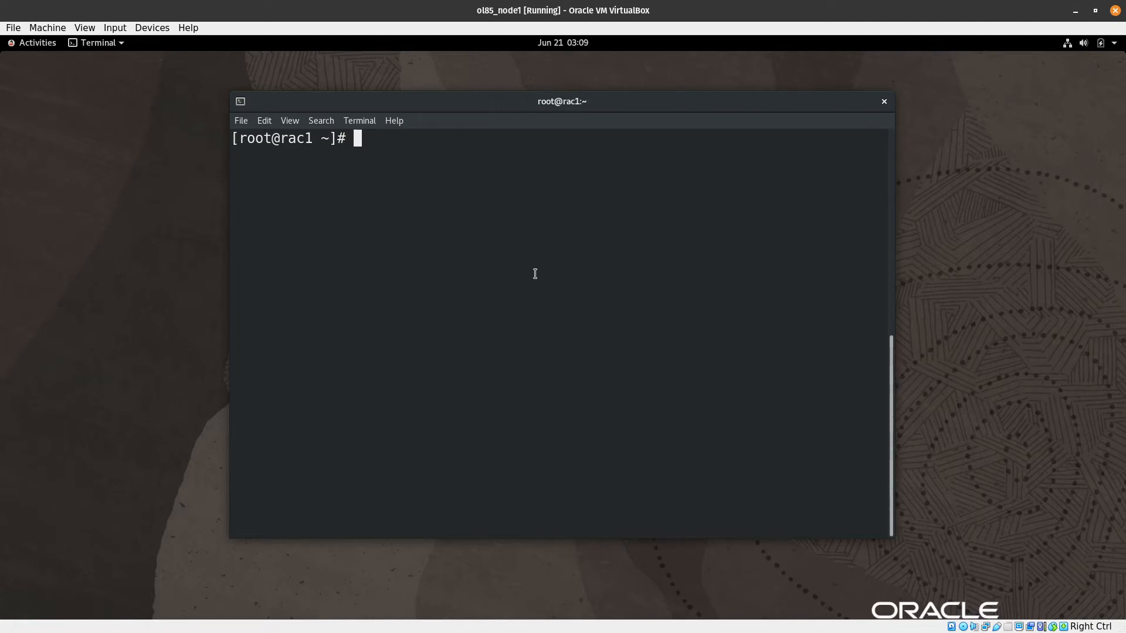
{"action": "type", "text": "lsblk"}
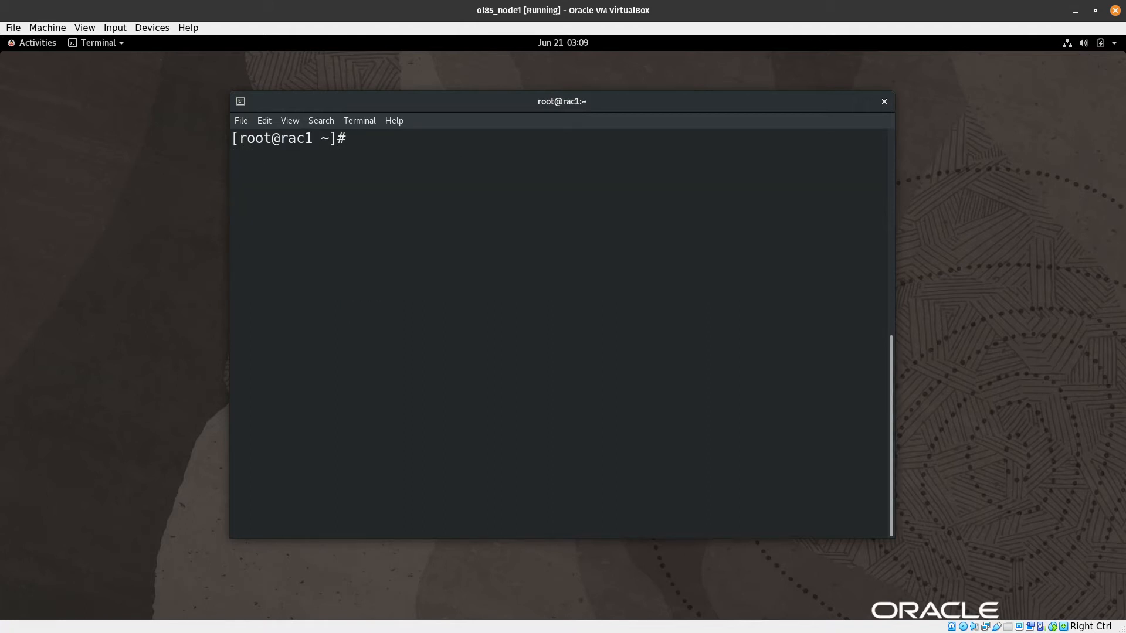
- Run fdisk /dev/sdb and add primary partition 1 using the default sectors
{"action": "type", "text": "f"}
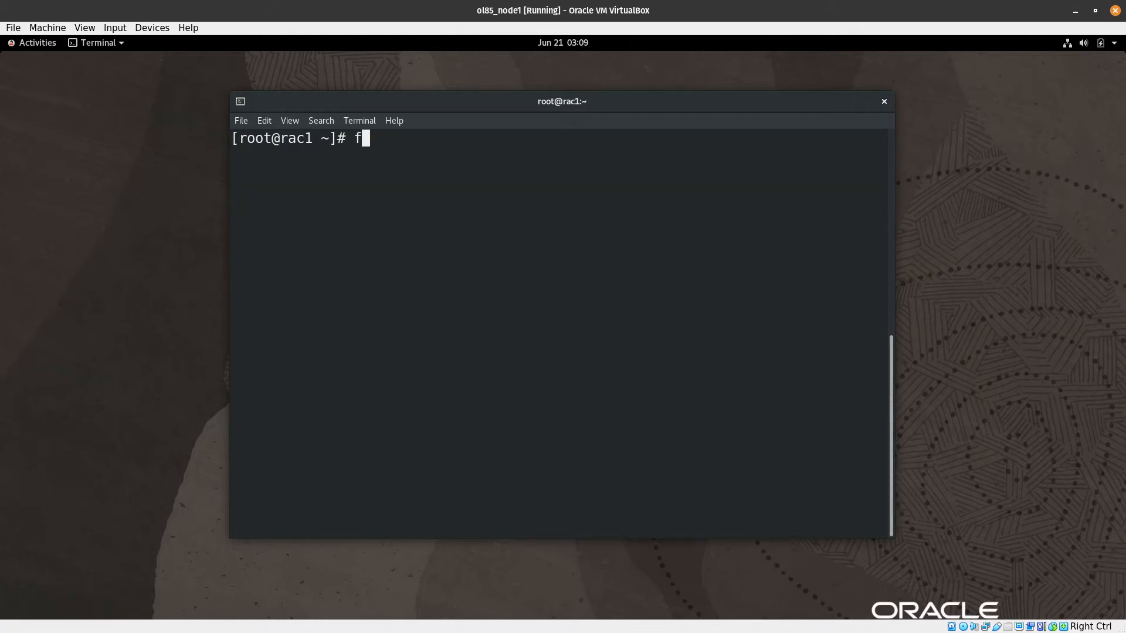
{"action": "type", "text": "disk /d"}
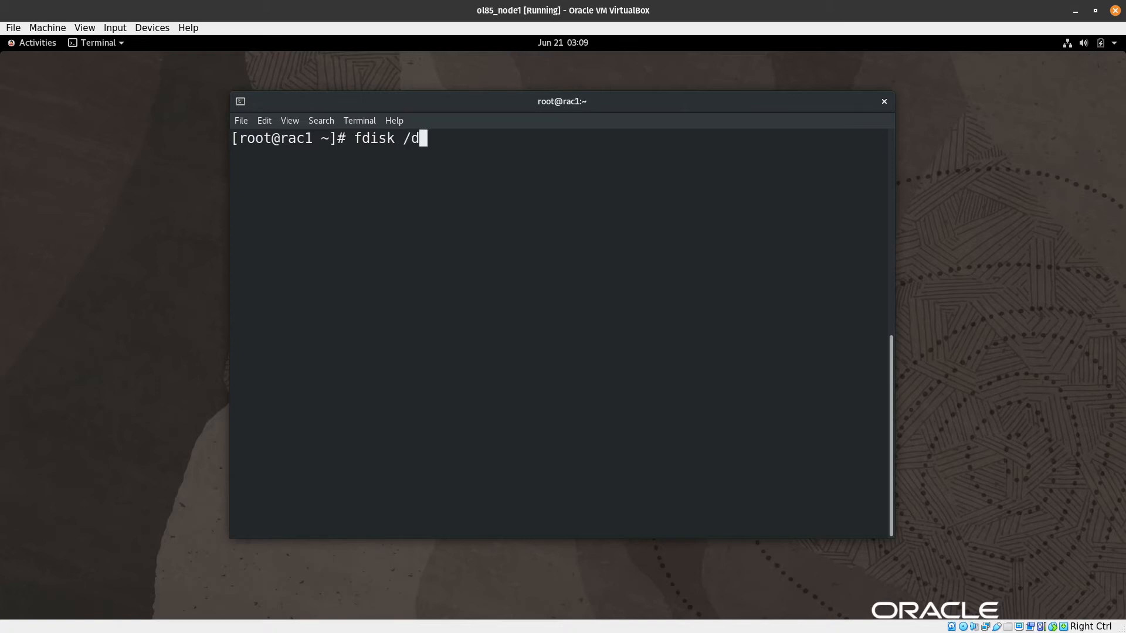
{"action": "type", "text": "ev/sdb"}
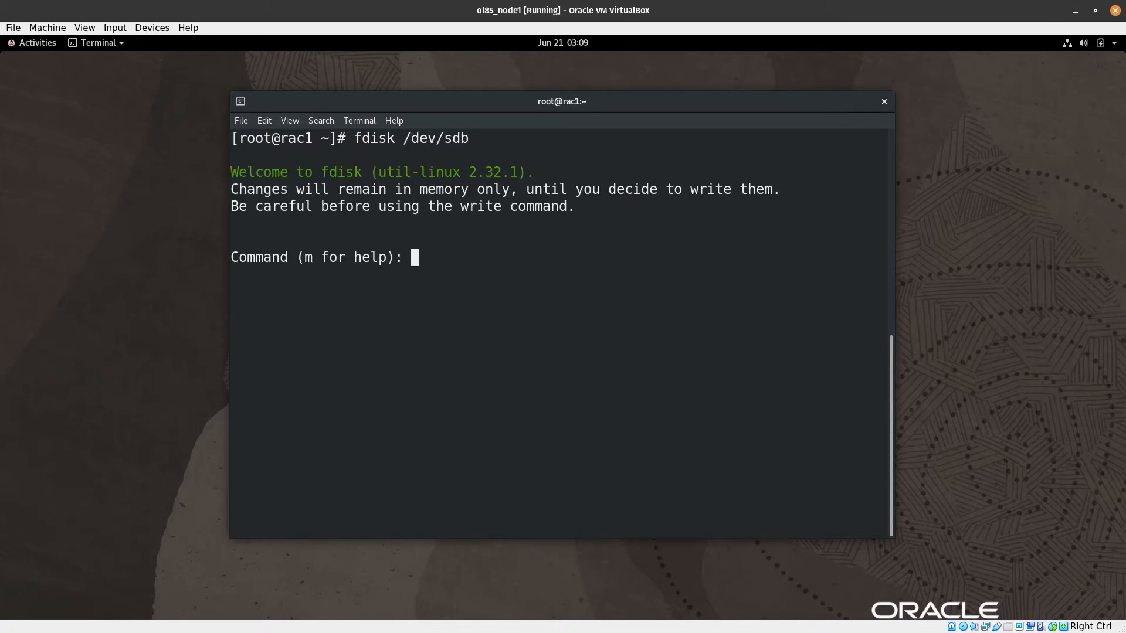
{"action": "type", "text": "n"}
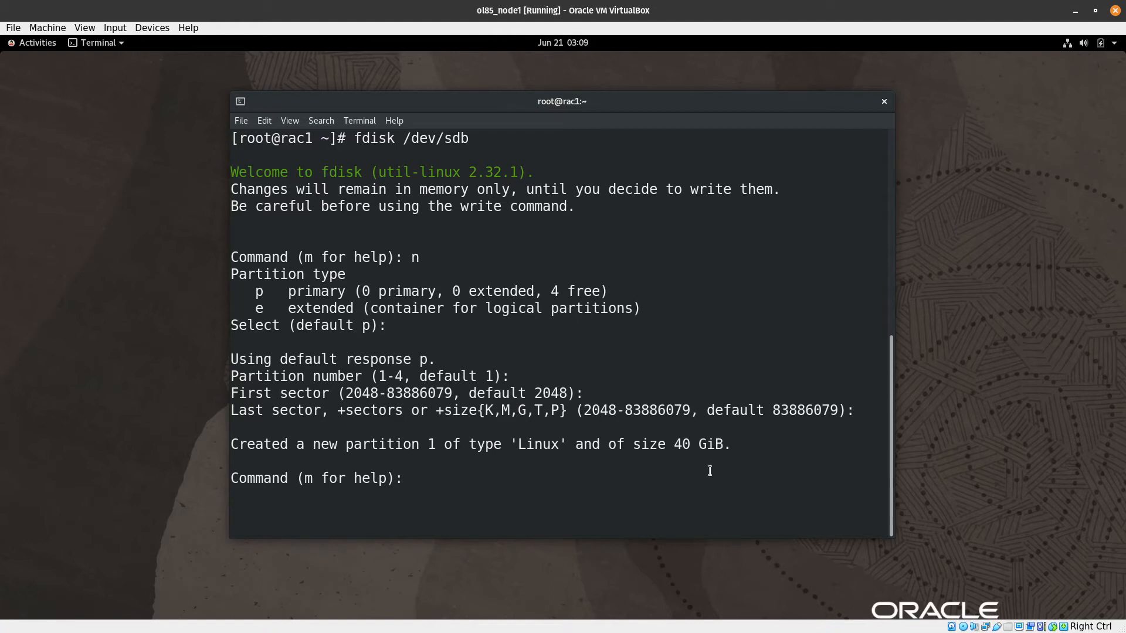
{"action": "left_click_drag", "start_coordinate": [626, 444], "coordinate": [722, 444]}
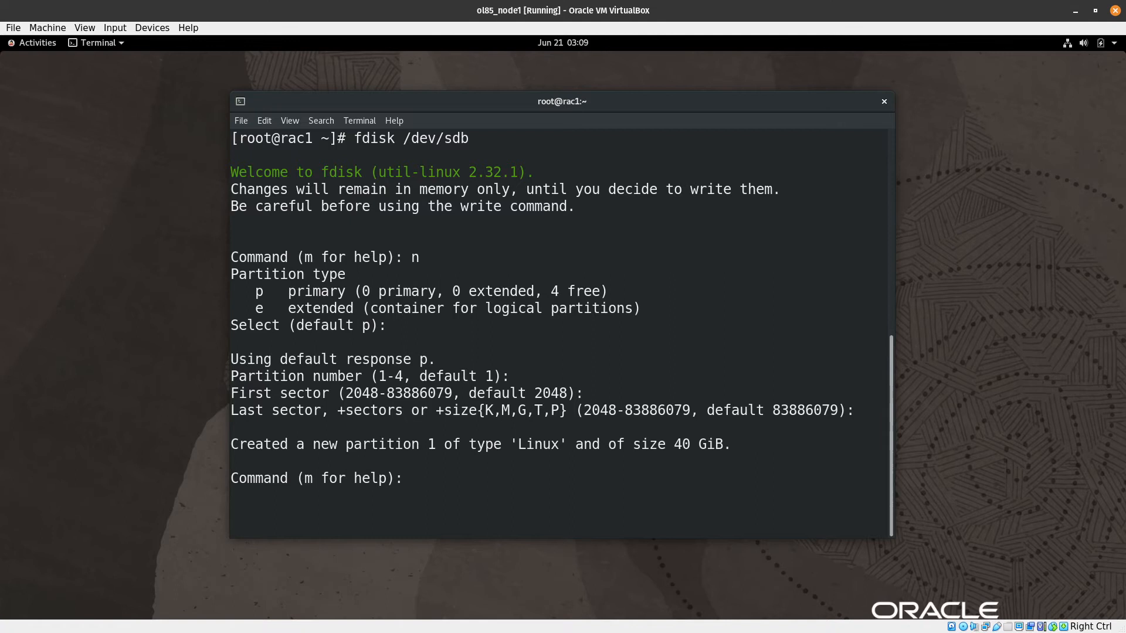
- Set sdb1's type to 8e Linux LVM, verify it, and write the table
{"action": "type", "text": "p"}
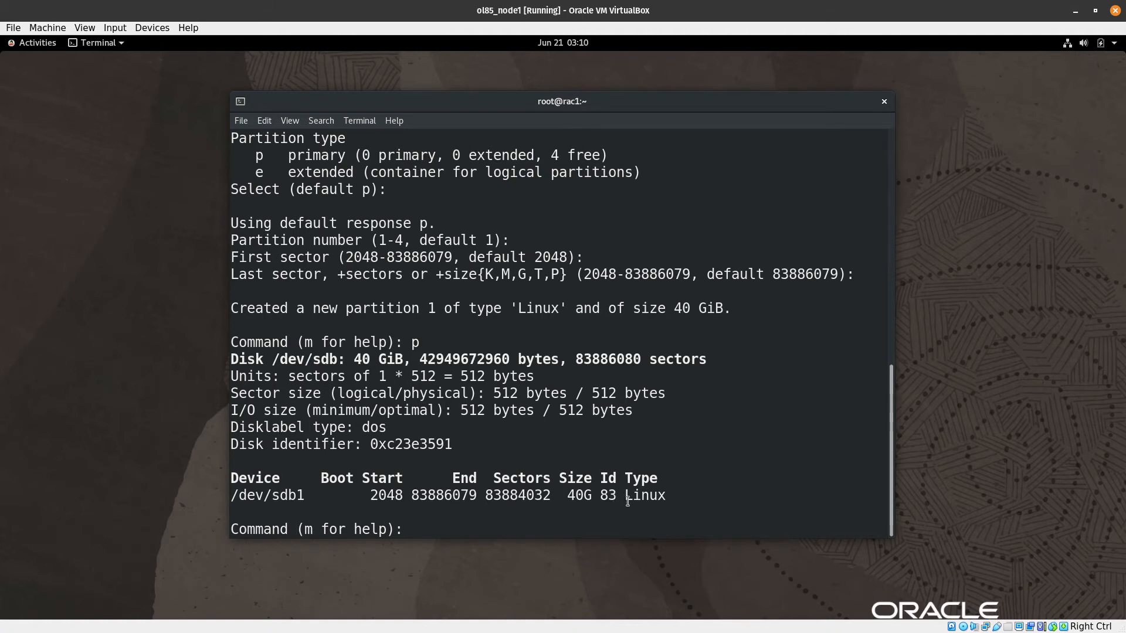
{"action": "type", "text": "t"}
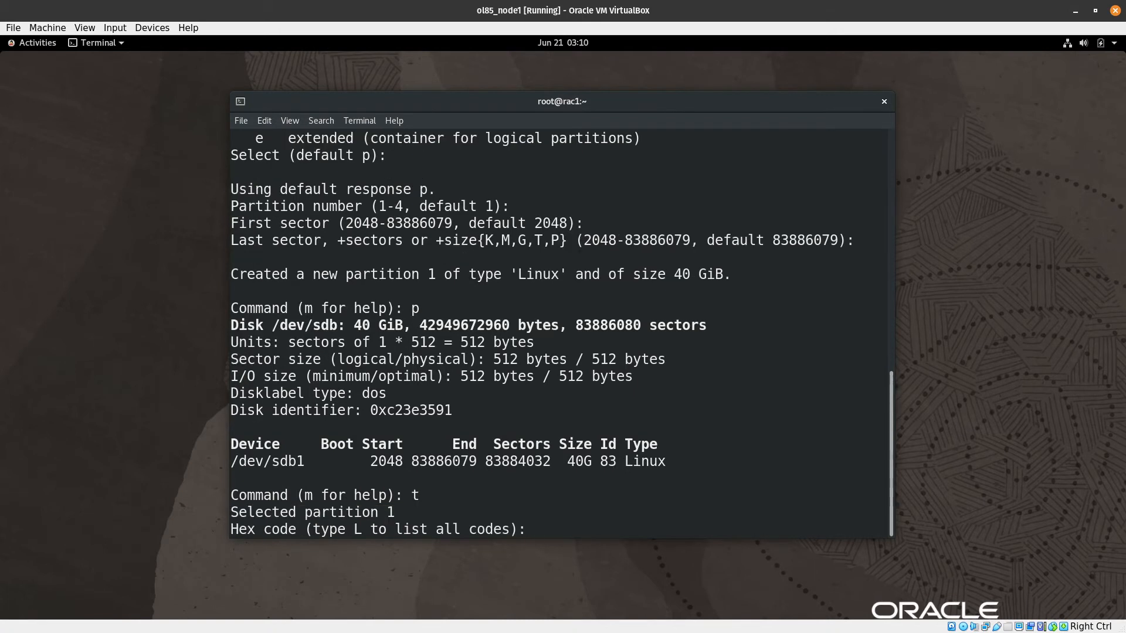
{"action": "type", "text": "8"}
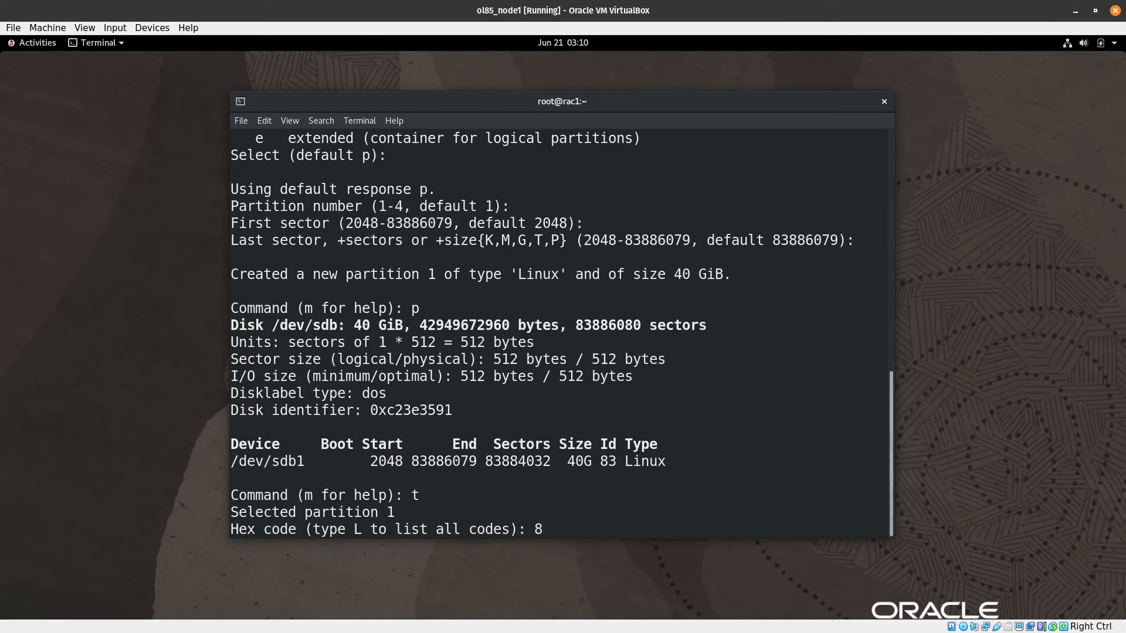
{"action": "type", "text": "e"}
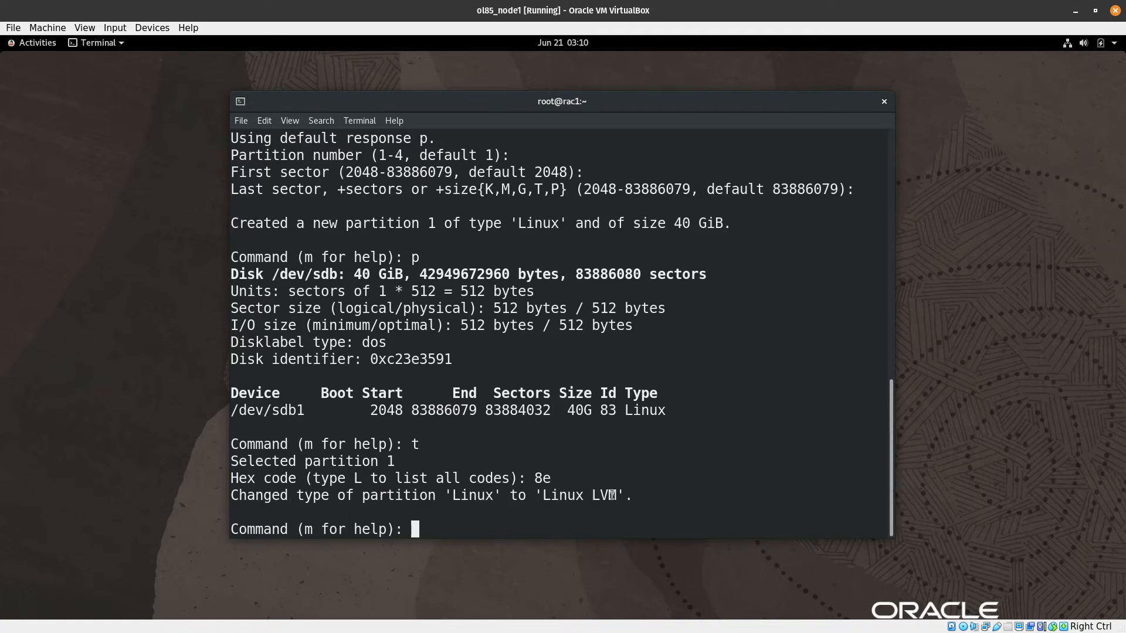
{"action": "type", "text": "p"}
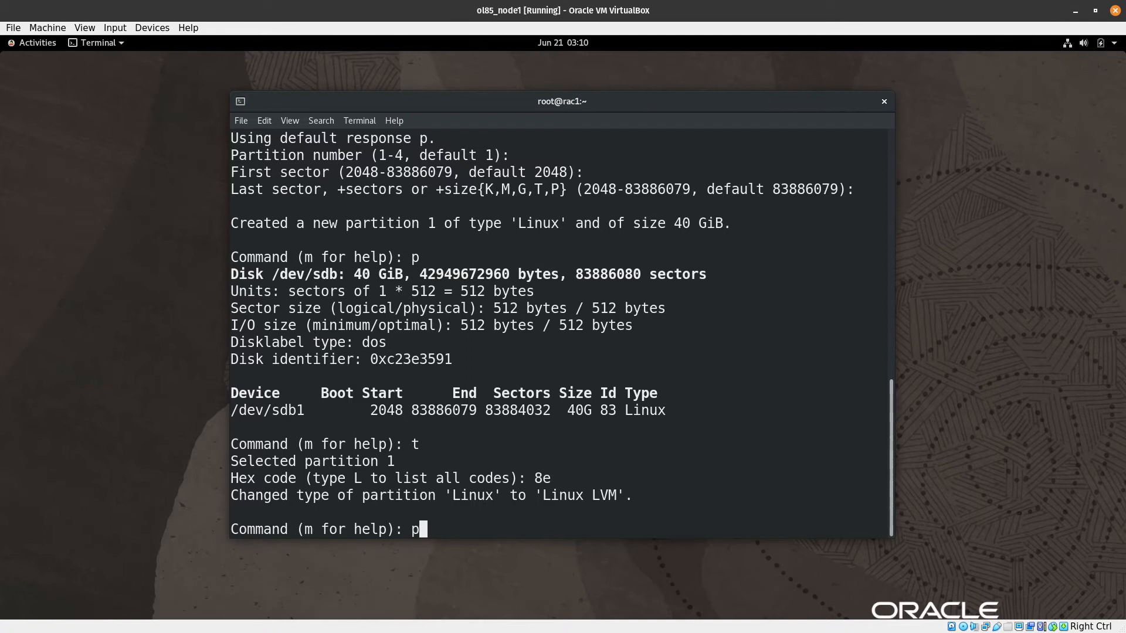
{"action": "key", "text": "Return"}
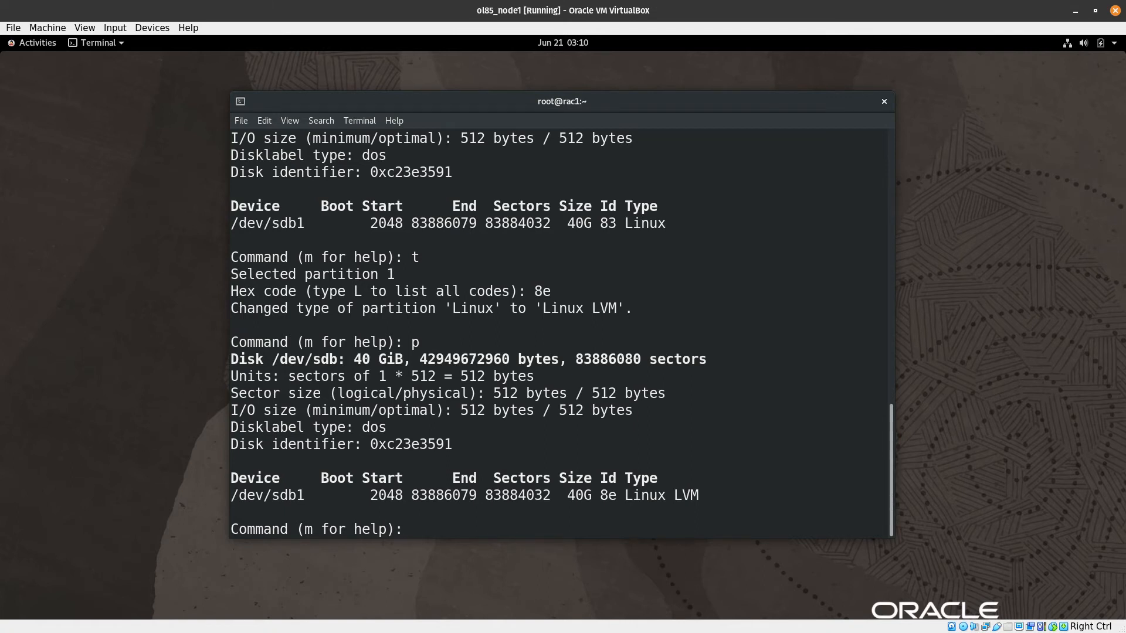
{"action": "type", "text": "w"}
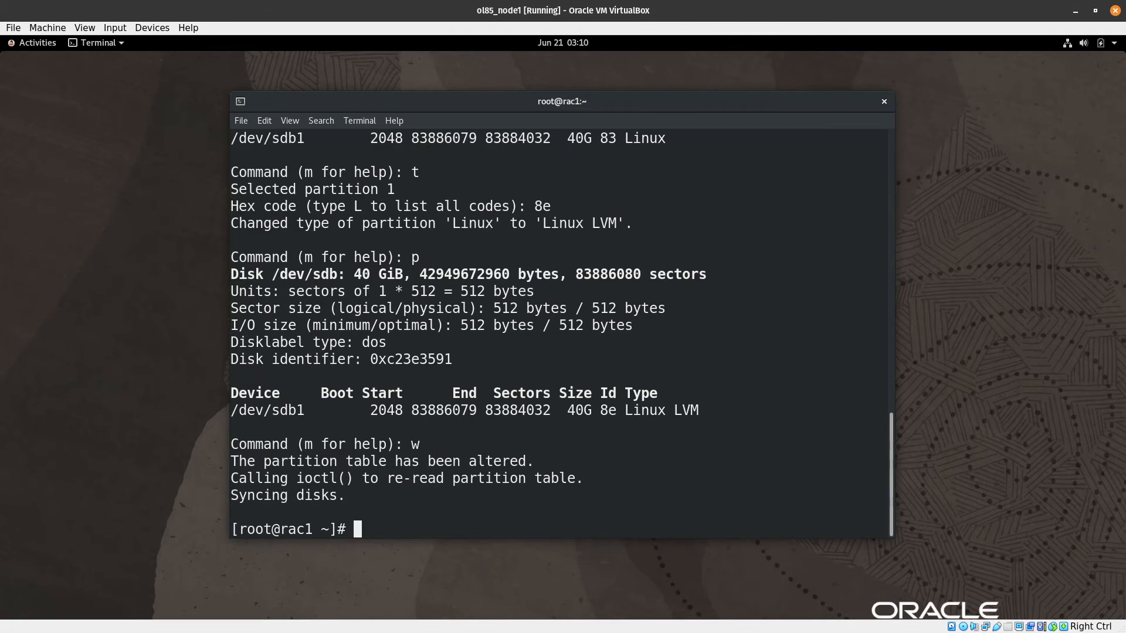
{"action": "type", "text": "cl"}
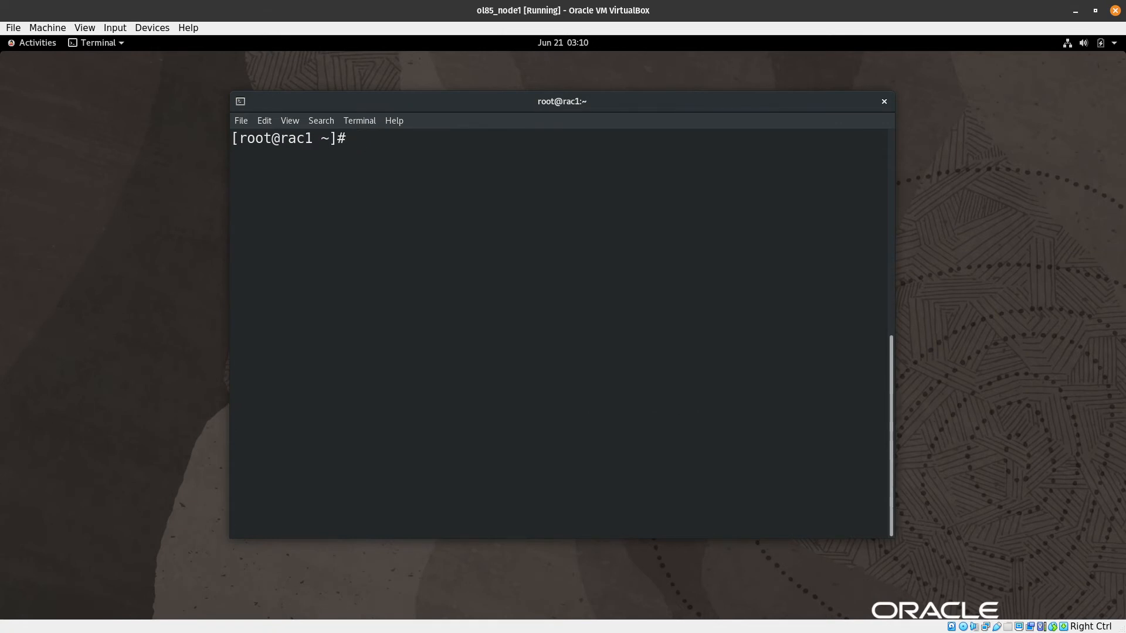
- Initialize /dev/sdb1 as an LVM physical volume and verify it with pvs
{"action": "type", "text": "pvcreate /dev/sdb1"}
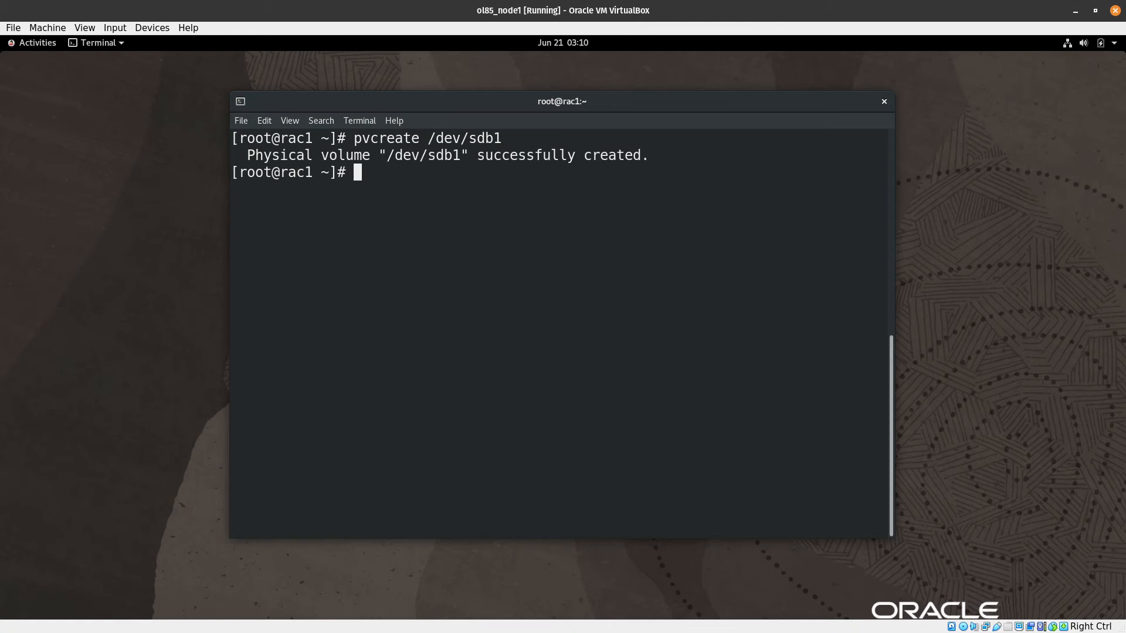
{"action": "type", "text": "pvs"}
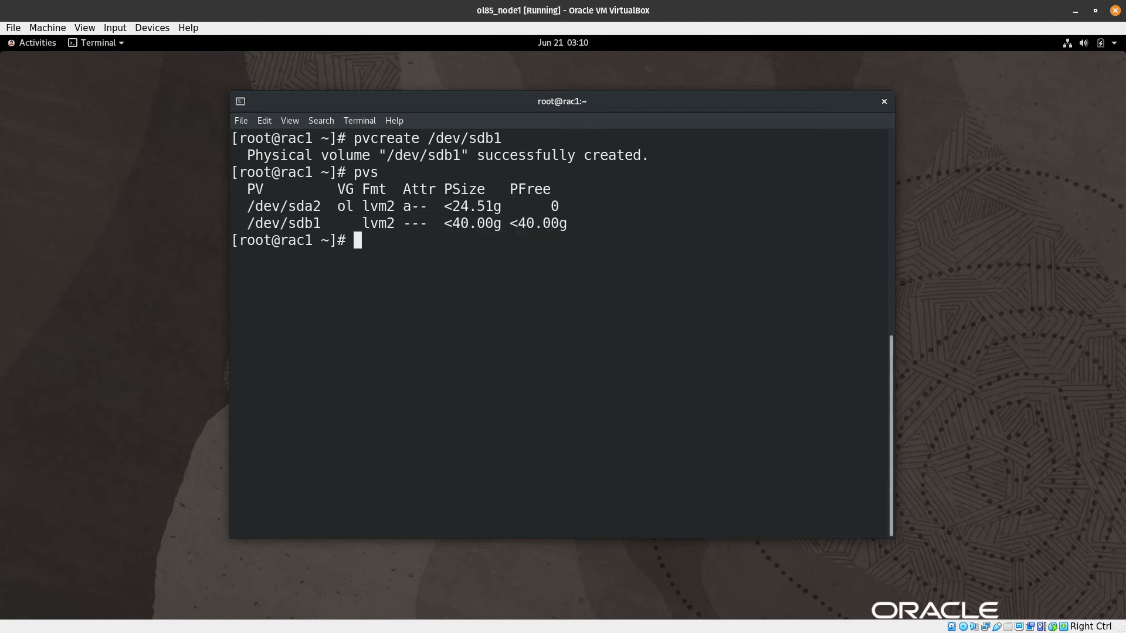
- Create volume group oravg on /dev/sdb1 and confirm 40 GB free with vgs
{"action": "type", "text": "vgcreate"}
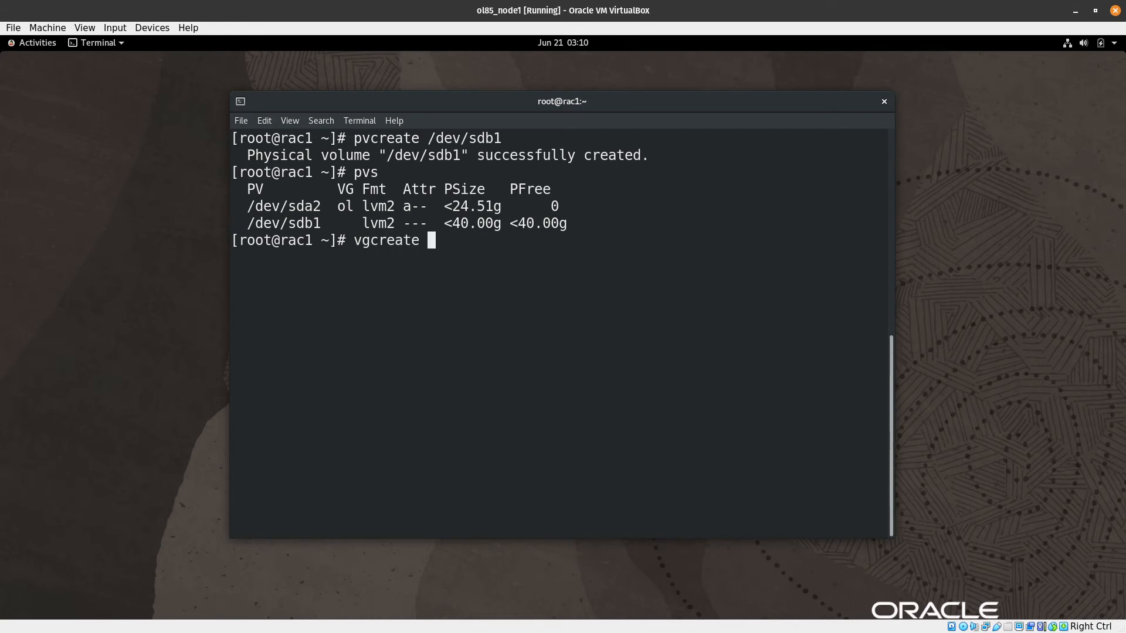
{"action": "type", "text": "orav"}
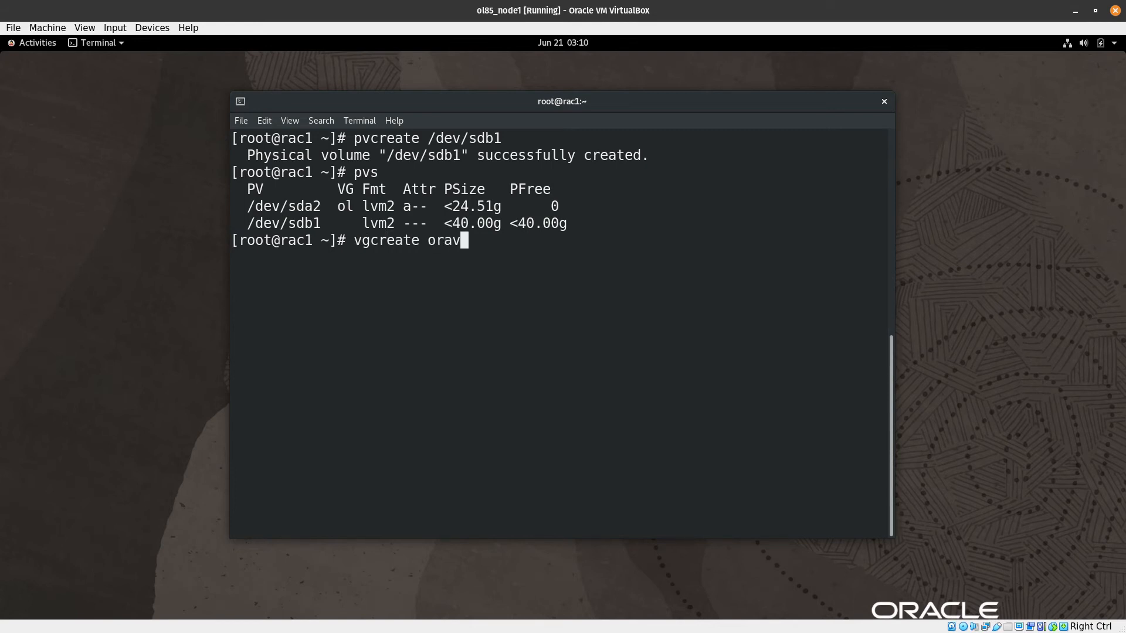
{"action": "type", "text": "g /dev/sdb"}
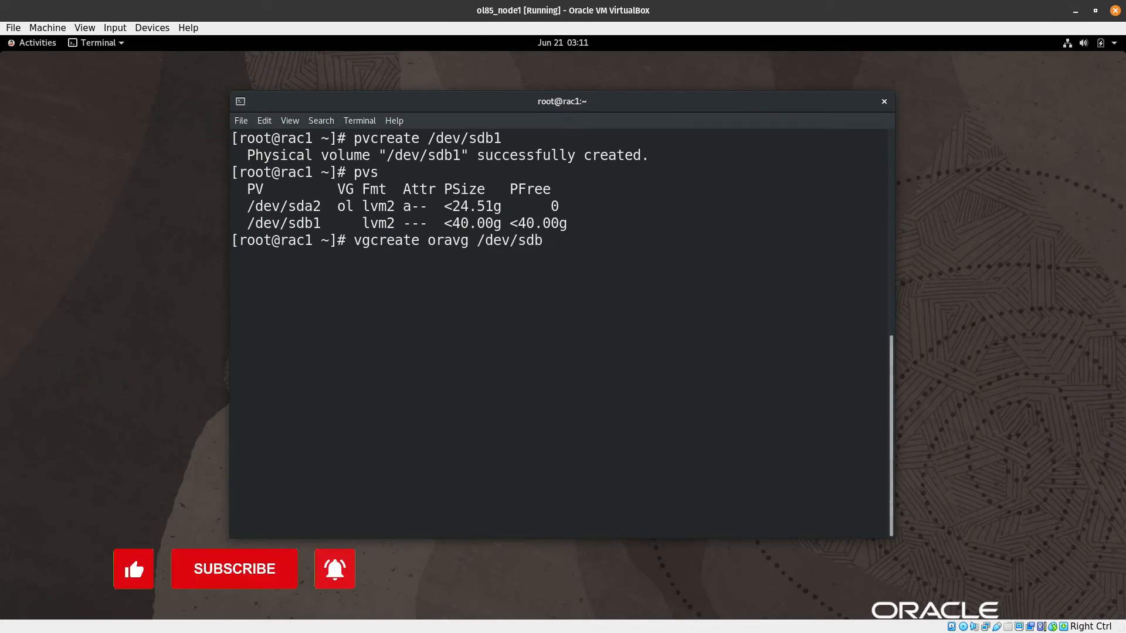
{"action": "key", "text": "Return"}
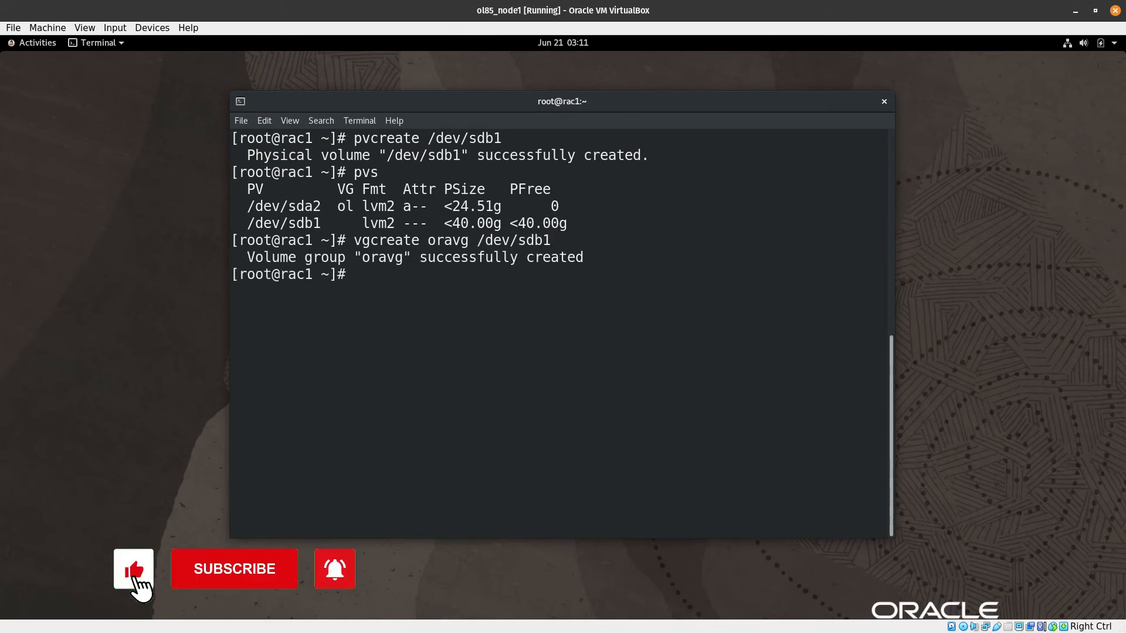
{"action": "type", "text": "vgs"}
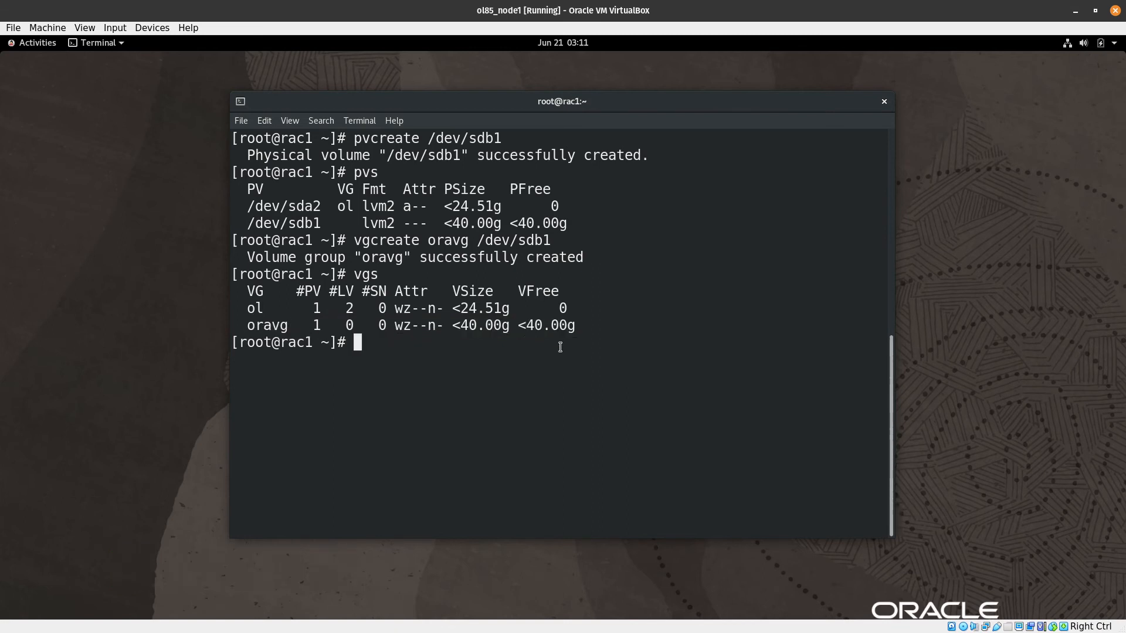
{"action": "type", "text": "lv"}
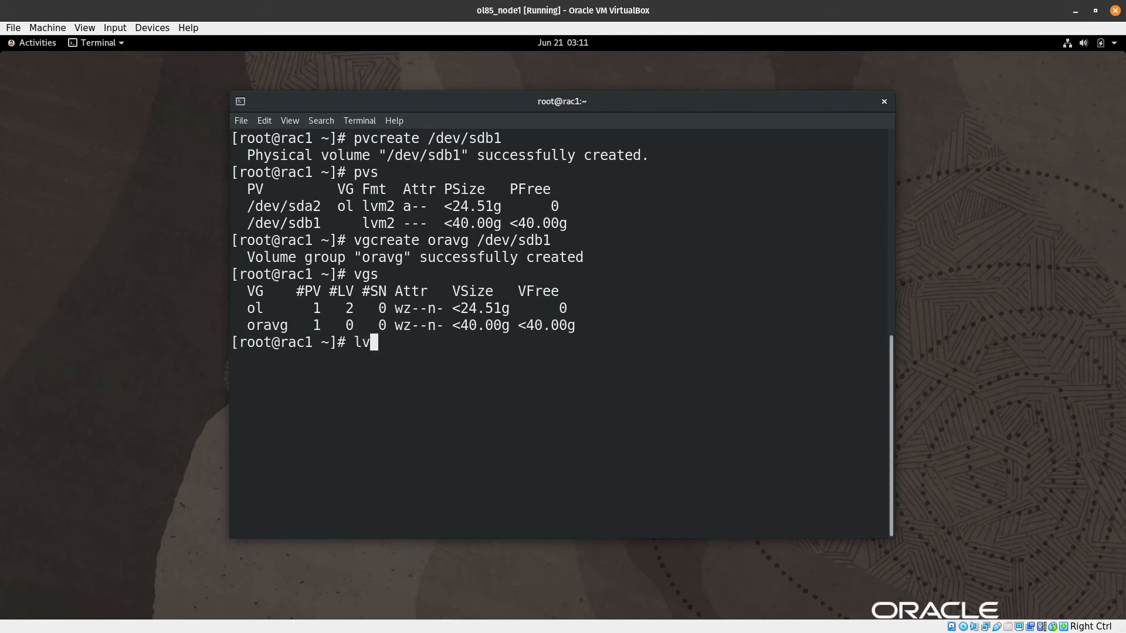
{"action": "type", "text": "create"}
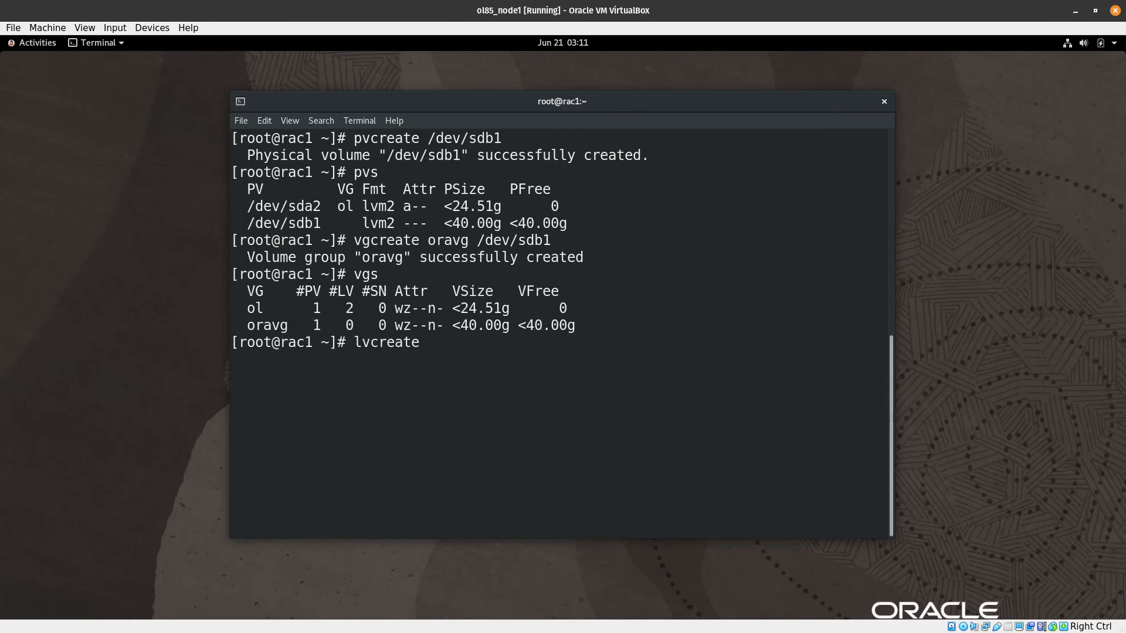
- Run lvcreate for logical volume u01 in oravg with -l 100%FREE
{"action": "type", "text": "ovr"}
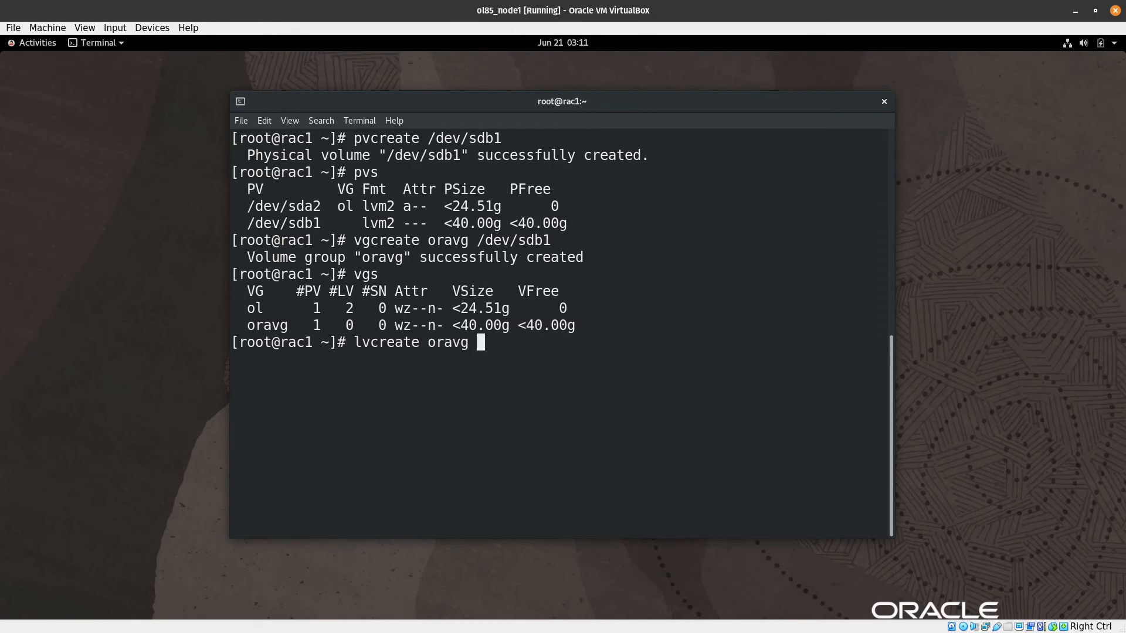
{"action": "type", "text": "-n u01 -"}
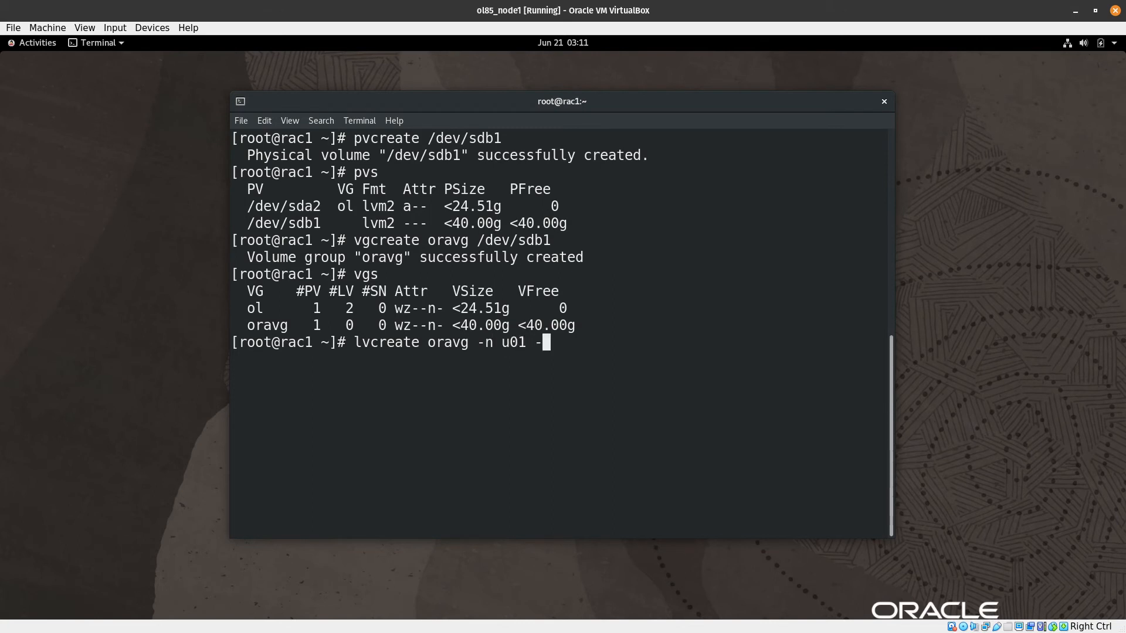
{"action": "type", "text": "l 100"}
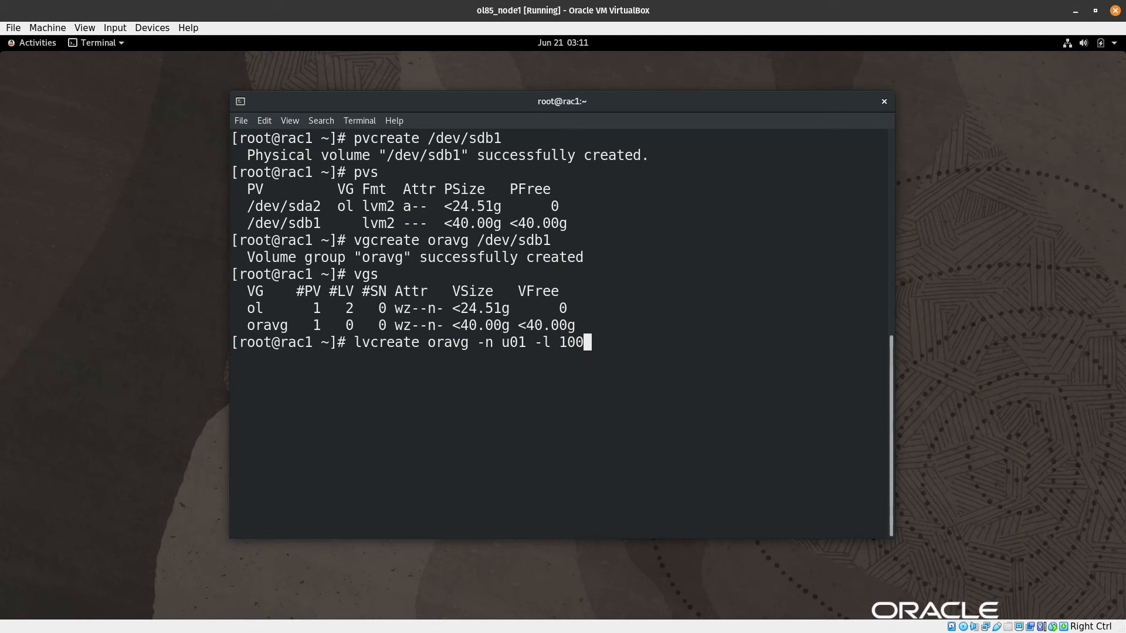
{"action": "type", "text": "%F"}
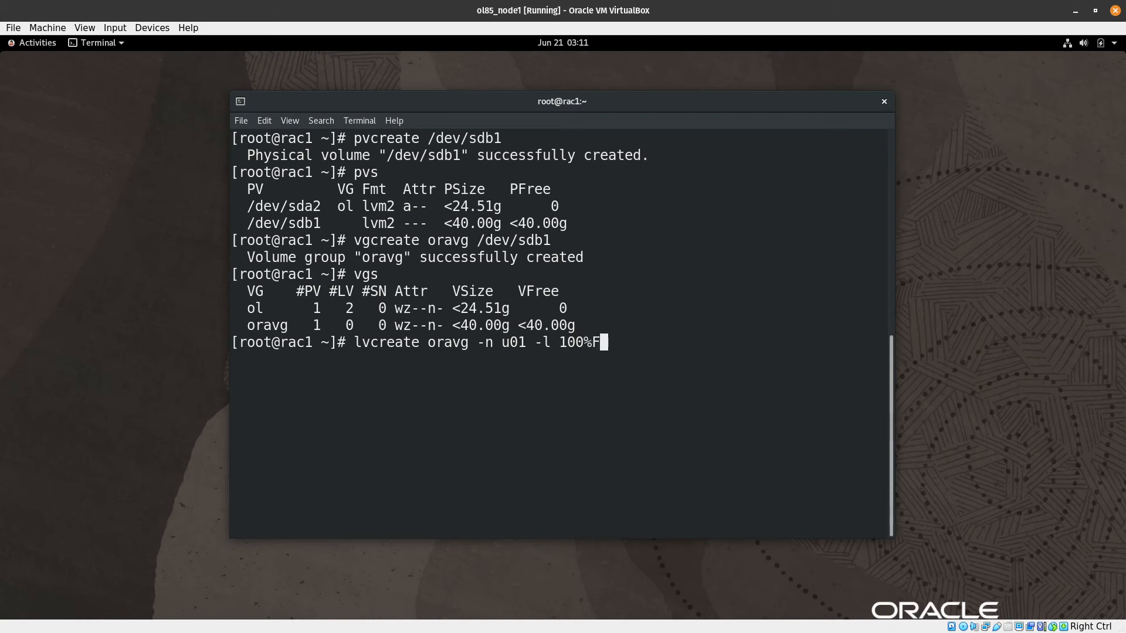
{"action": "type", "text": "REE"}
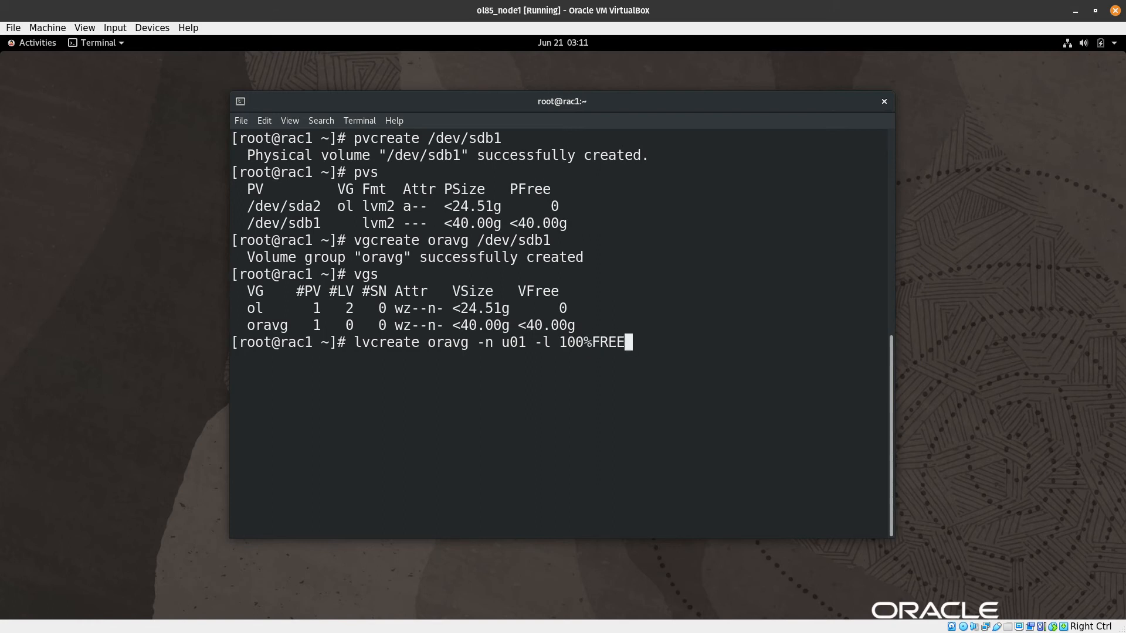
{"action": "key", "text": "Return"}
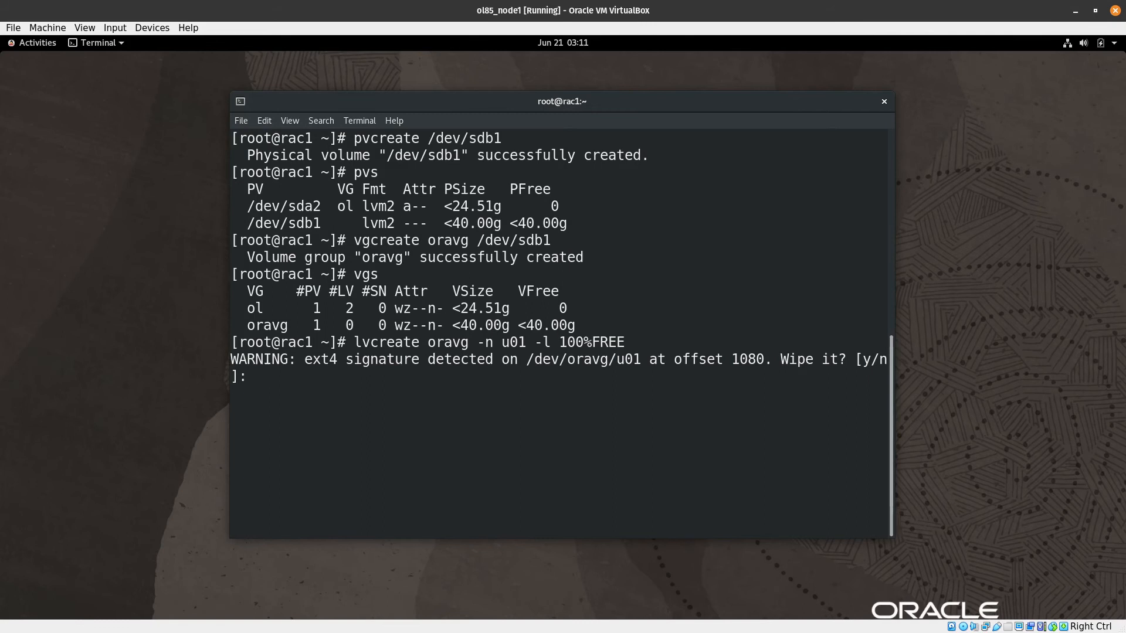
- Confirm wiping the old ext4 signature and clear the terminal
{"action": "type", "text": "y"}
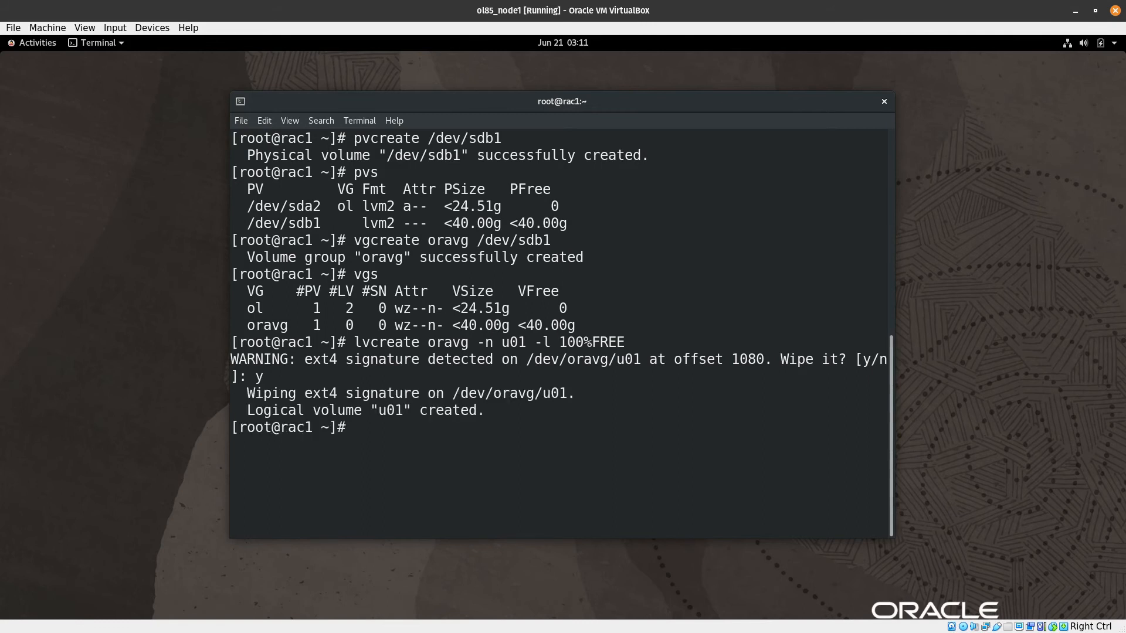
{"action": "type", "text": "cl"}
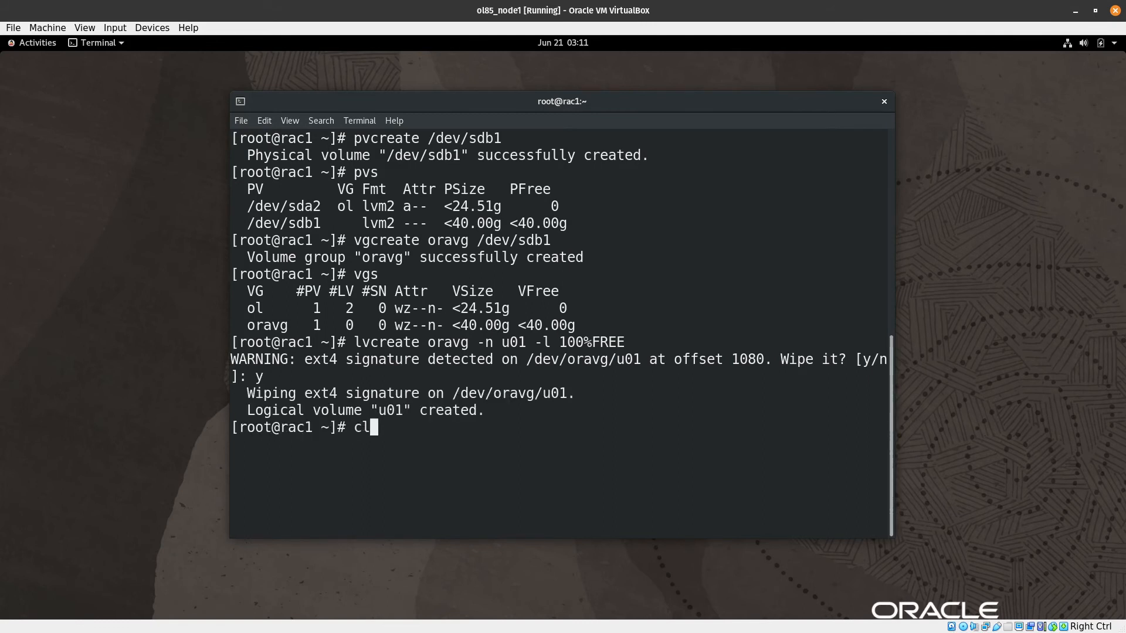
{"action": "type", "text": "ear"}
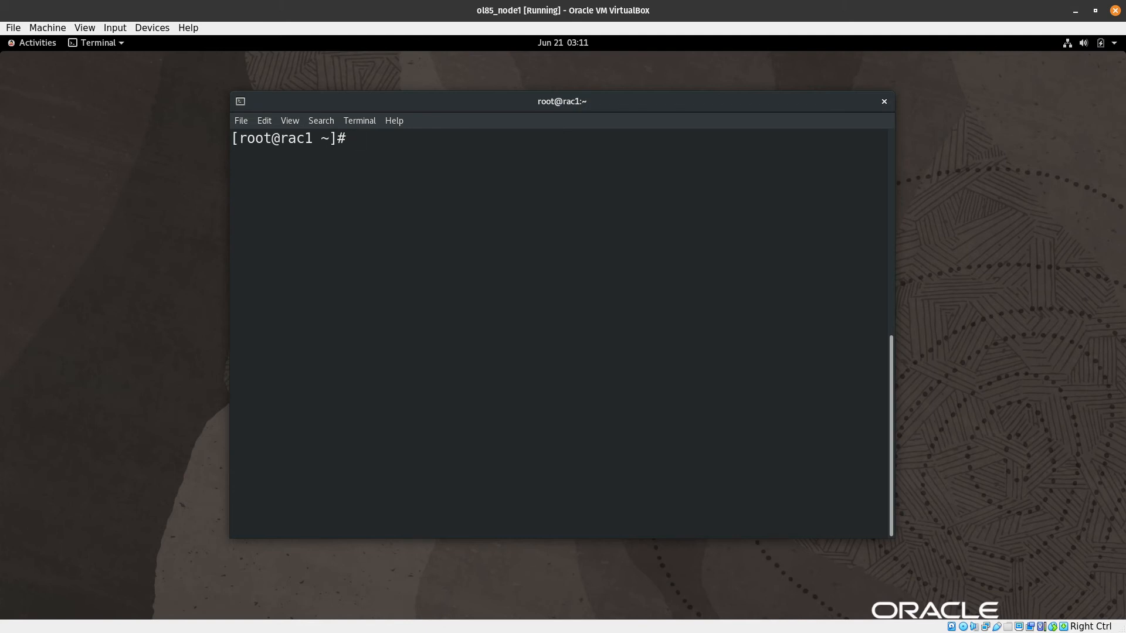
- Format /dev/mapper/oravg-u01 with an ext4 filesystem
{"action": "type", "text": "mk"}
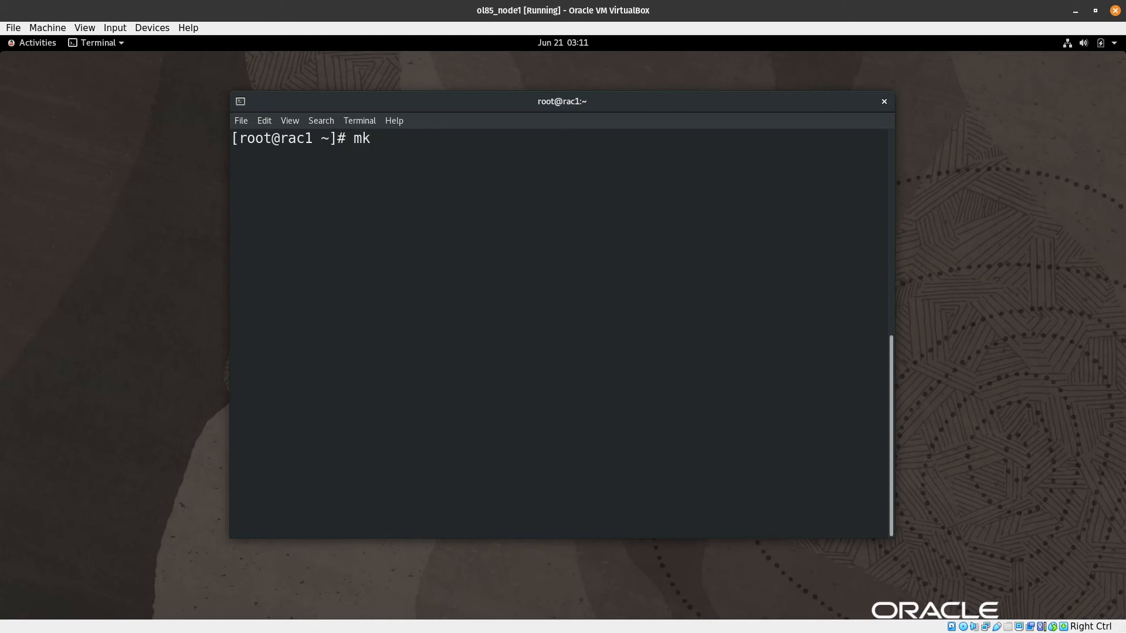
{"action": "type", "text": "fs"}
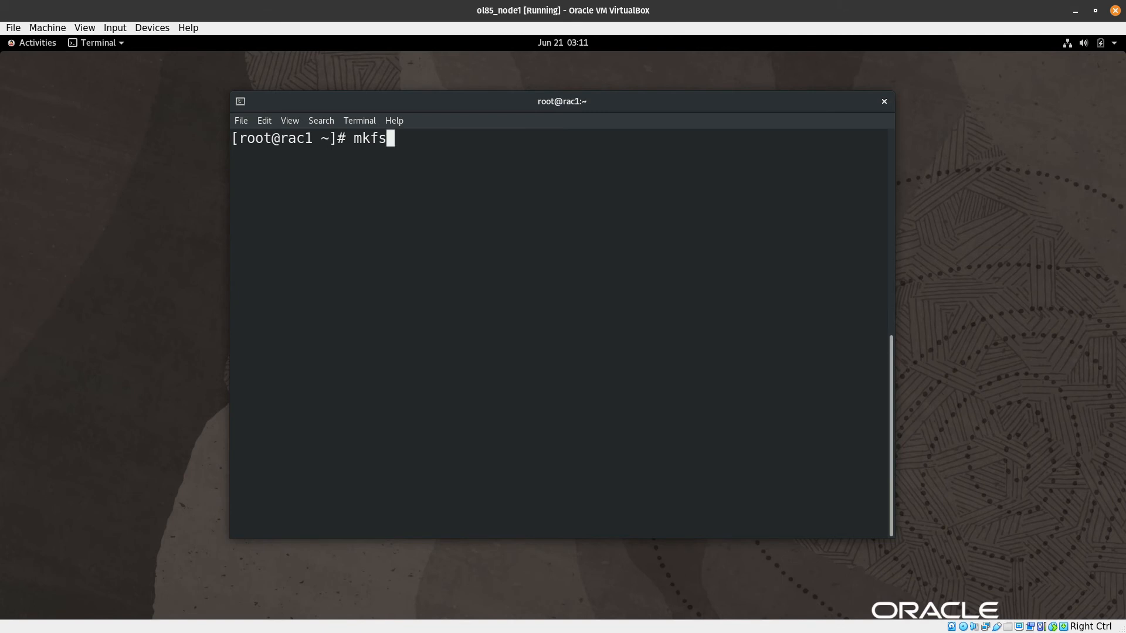
{"action": "type", "text": ".ext4"}
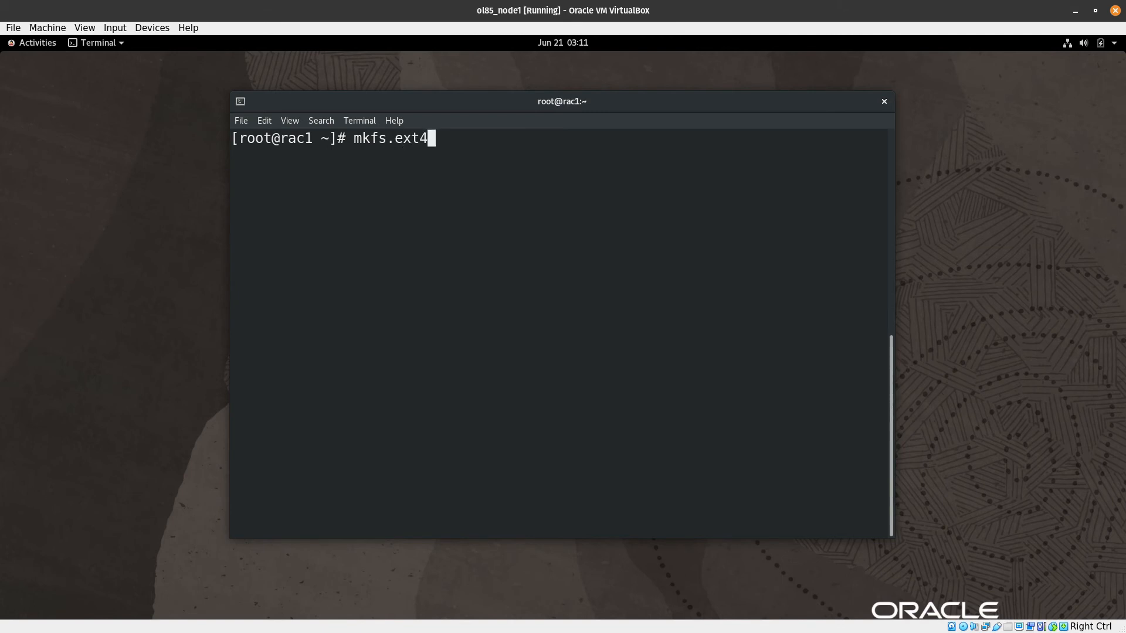
{"action": "type", "text": "/de"}
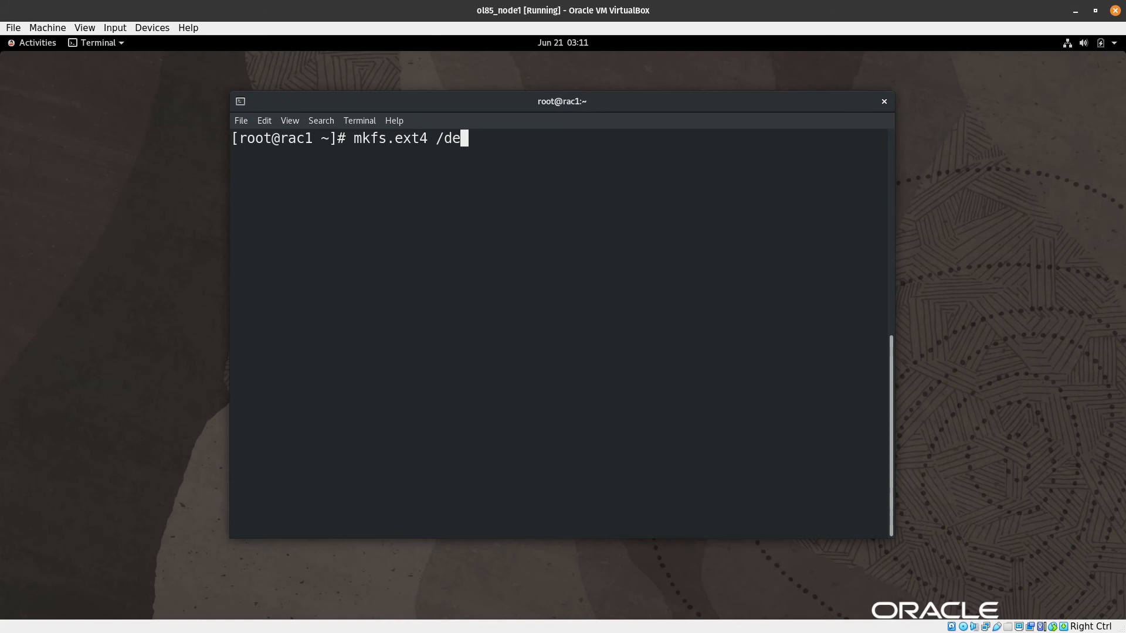
{"action": "type", "text": "v/mapper/"}
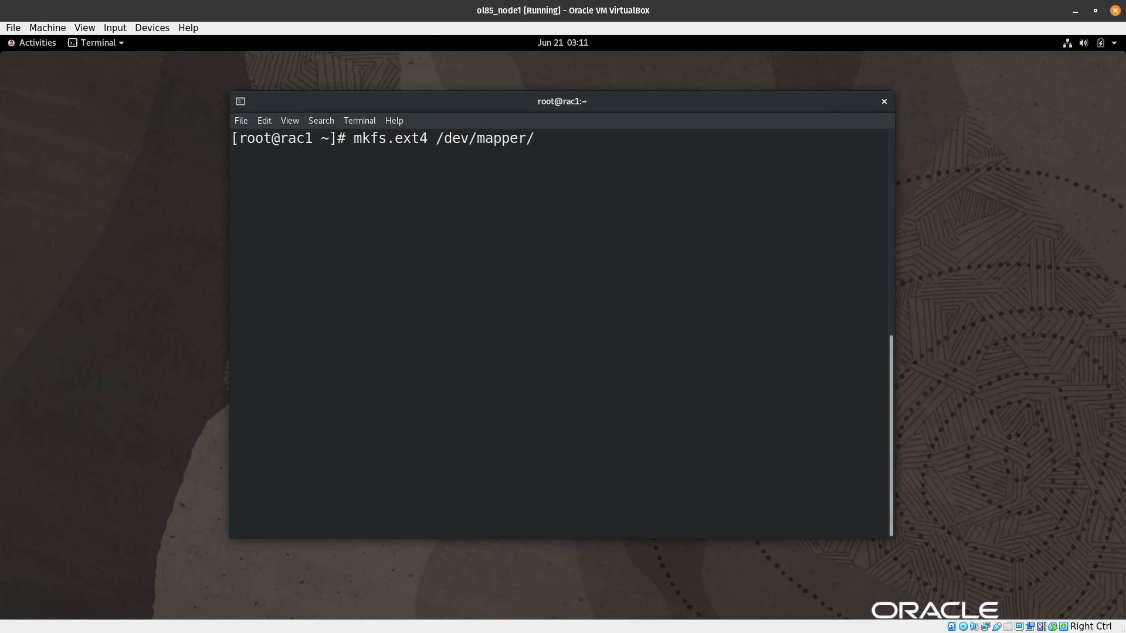
{"action": "type", "text": "oravg-u01"}
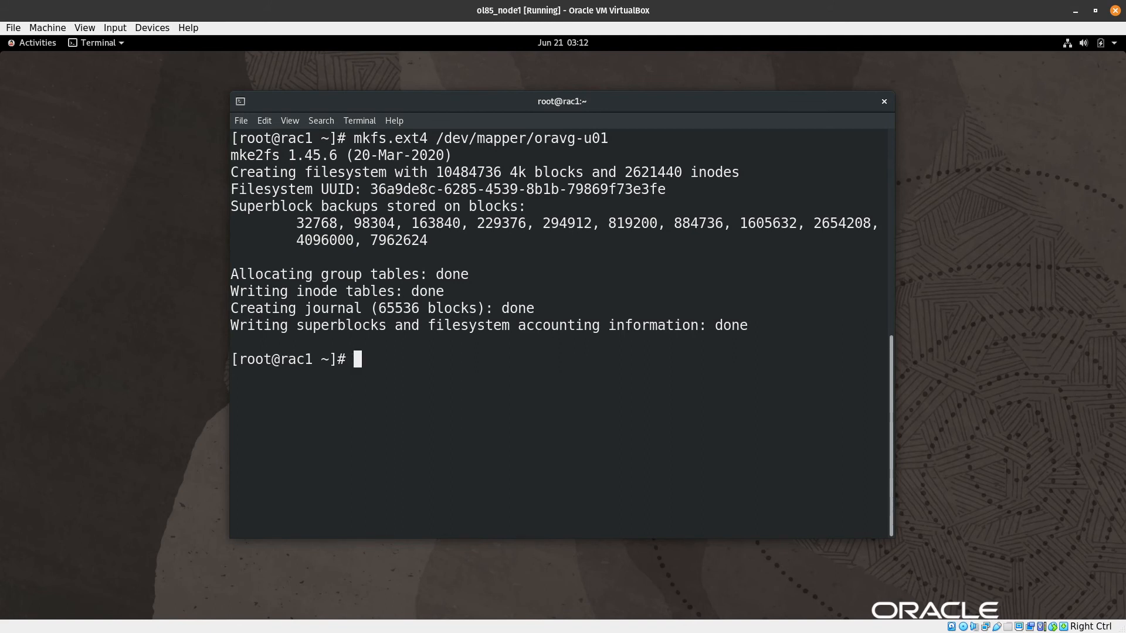
{"action": "type", "text": "vim /etc/fstab"}
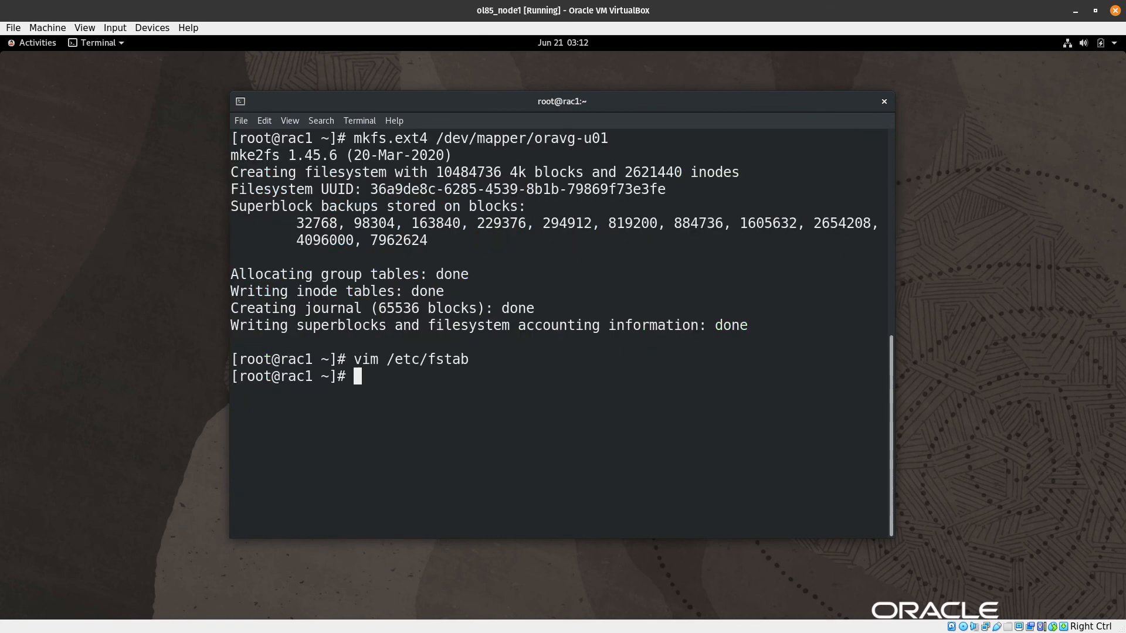
- Create the /u01 mount-point directory with mkdir /u01/
{"action": "type", "text": "mkd"}
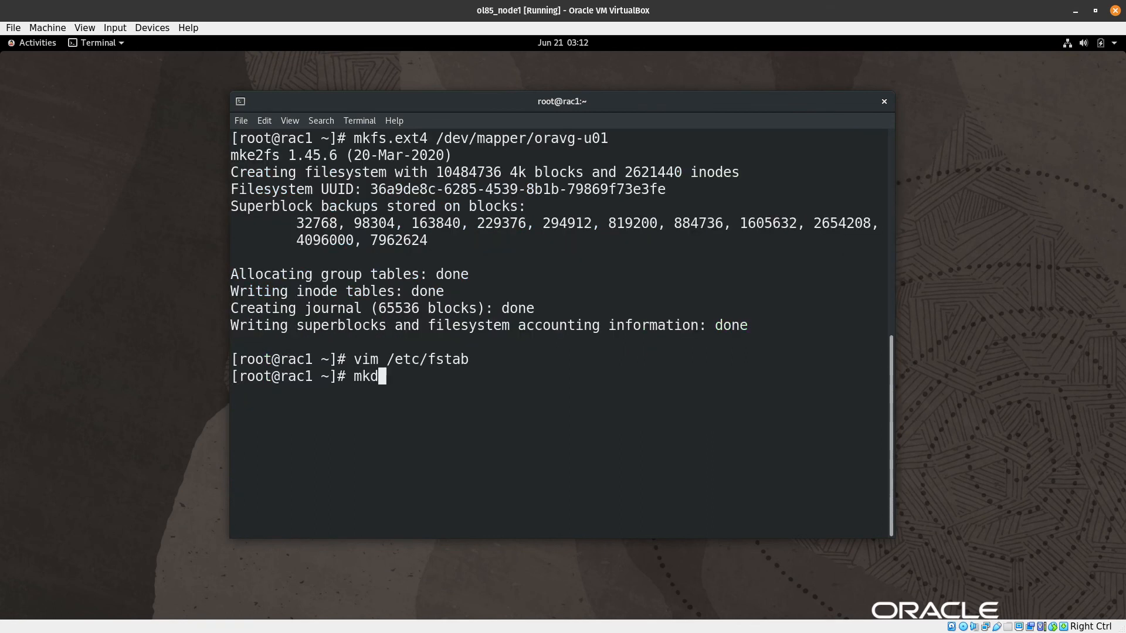
{"action": "type", "text": "ir /u01/"}
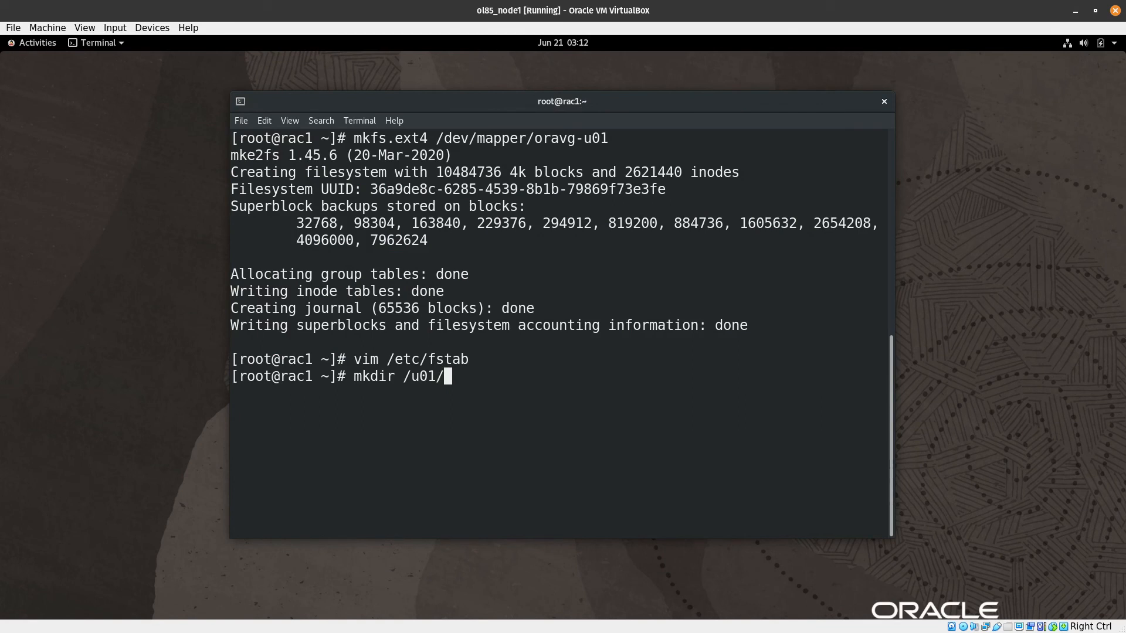
{"action": "key", "text": "BackSpace"}
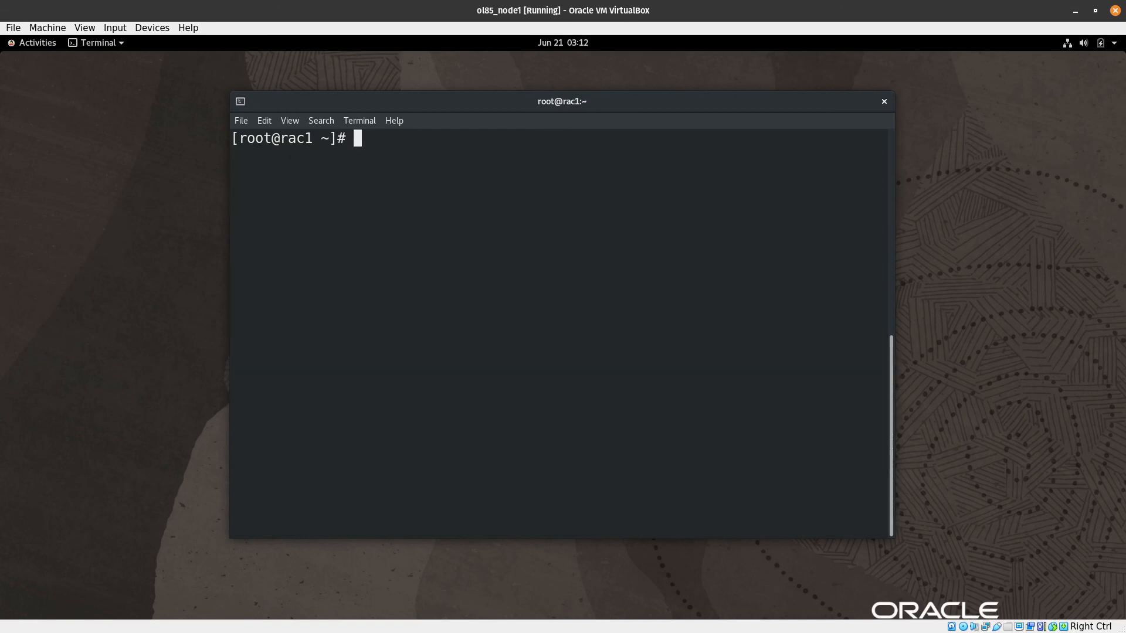
- Check filesystem usage with df -h and filter the output for u01
{"action": "type", "text": "d"}
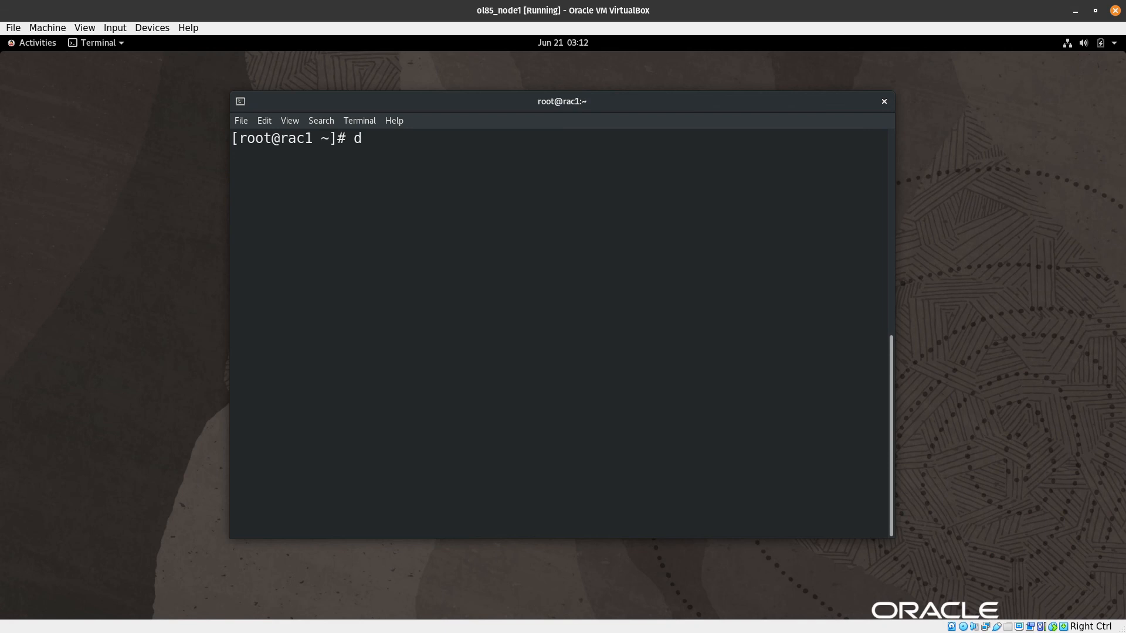
{"action": "type", "text": "f -h"}
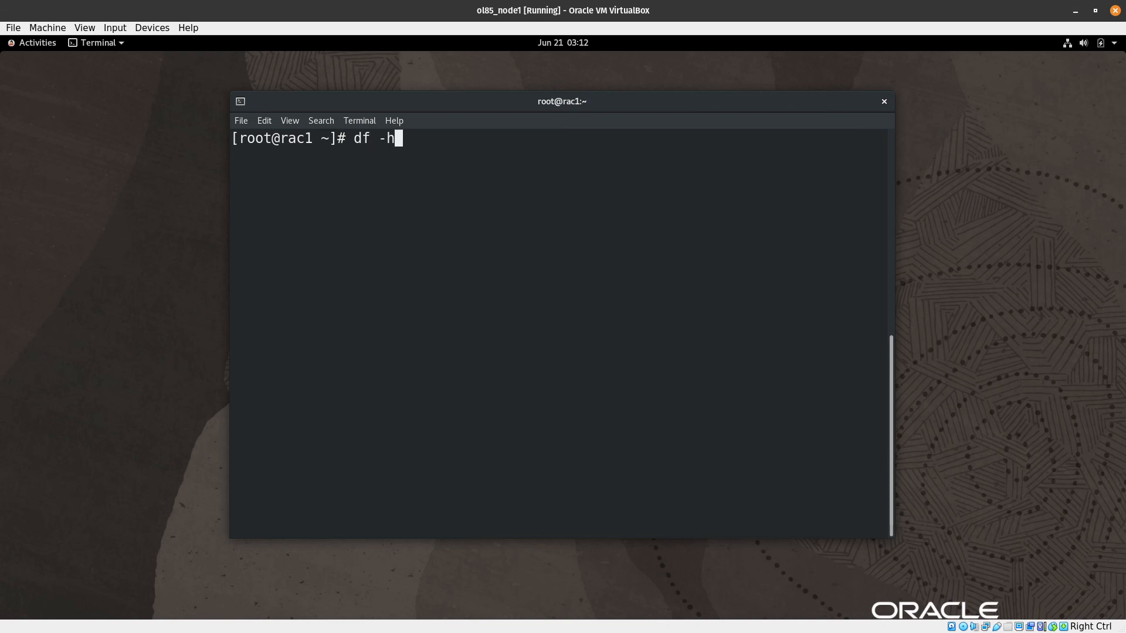
{"action": "key", "text": "Return"}
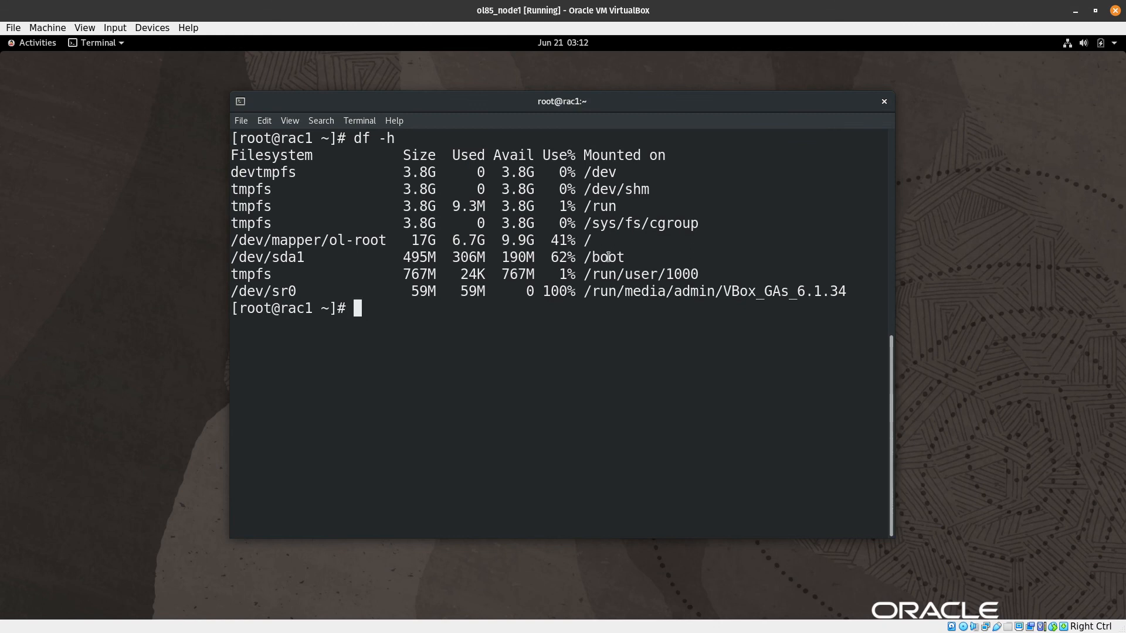
{"action": "type", "text": "df -h  | grep"}
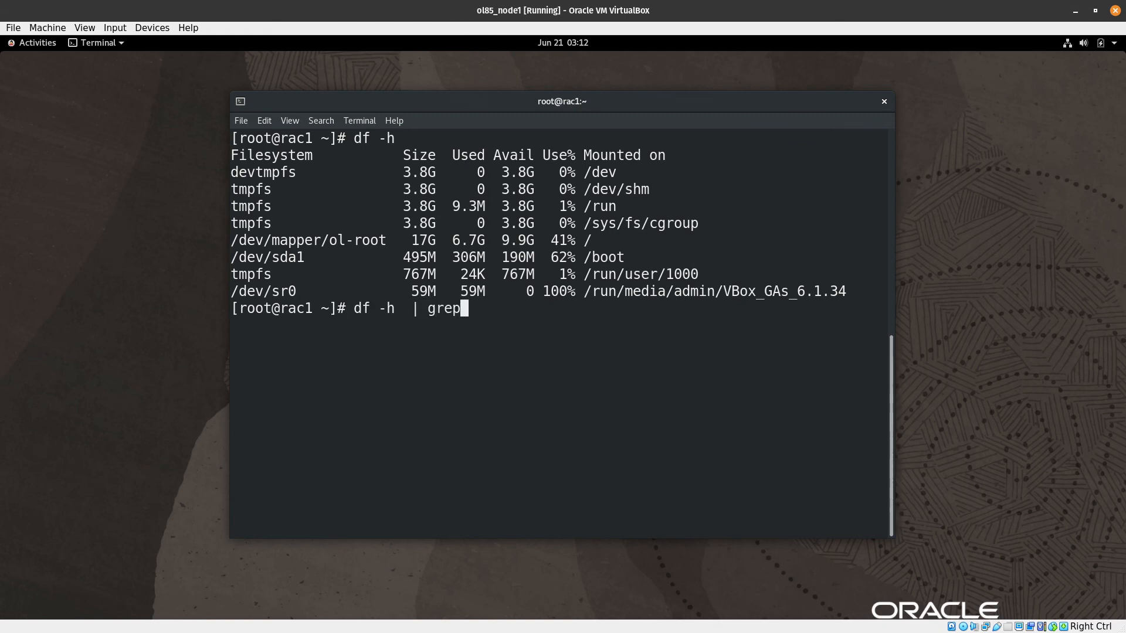
{"action": "type", "text": "u01"}
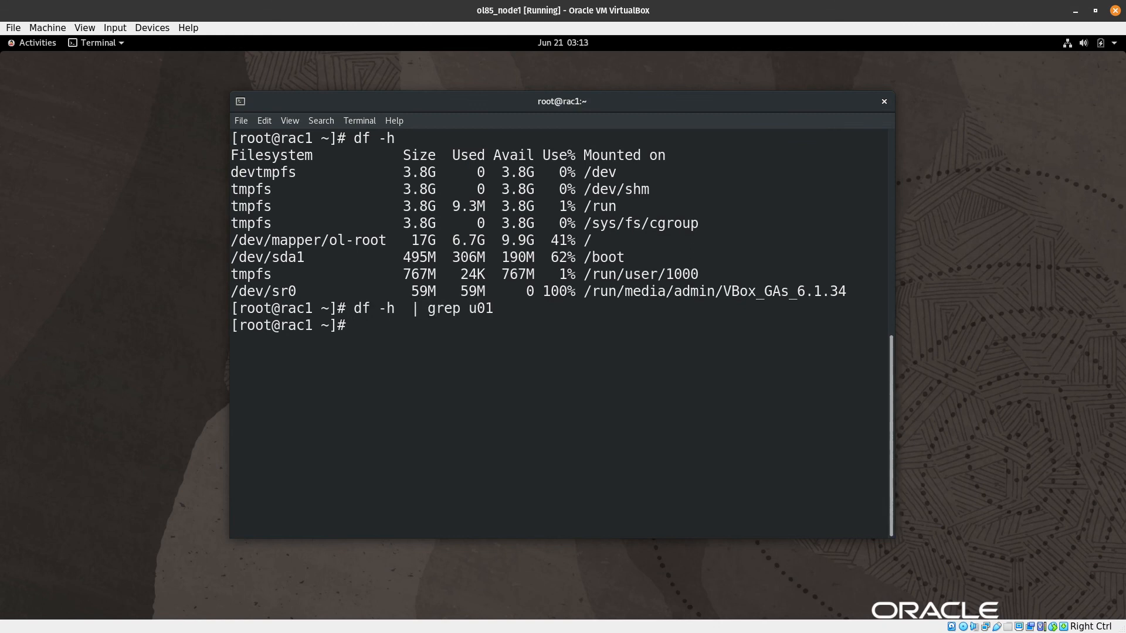
- Mount /u01 so df lists oravg-u01 at 40G with 38G available
{"action": "type", "text": "mount"}
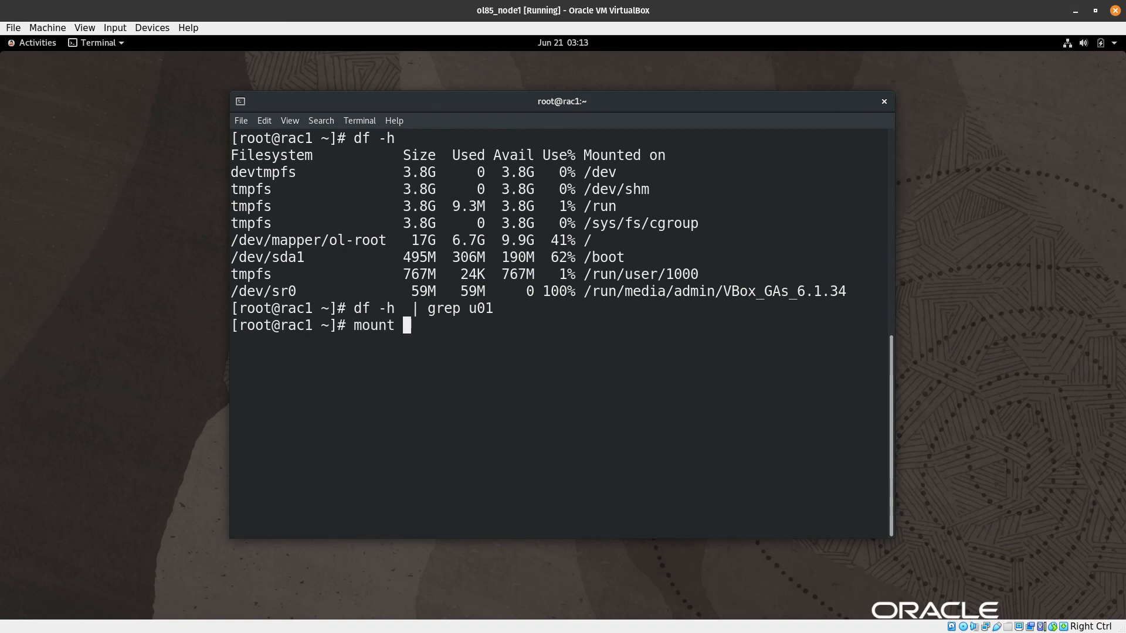
{"action": "type", "text": "u0"}
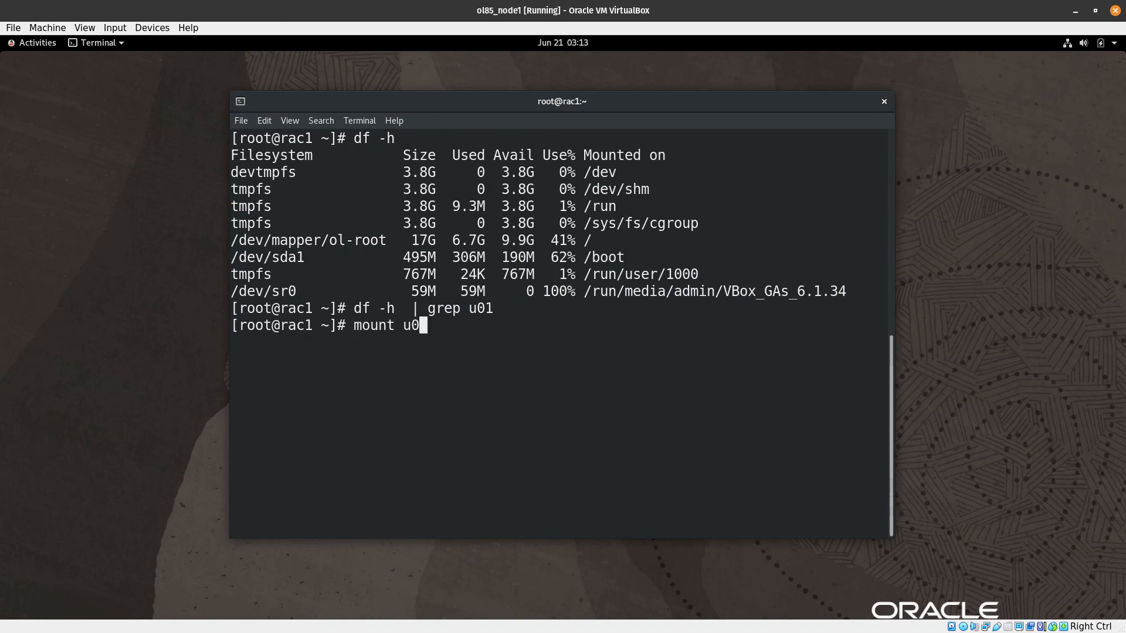
{"action": "type", "text": "/01"}
{"action": "type", "text": "df -h  | grep u01"}
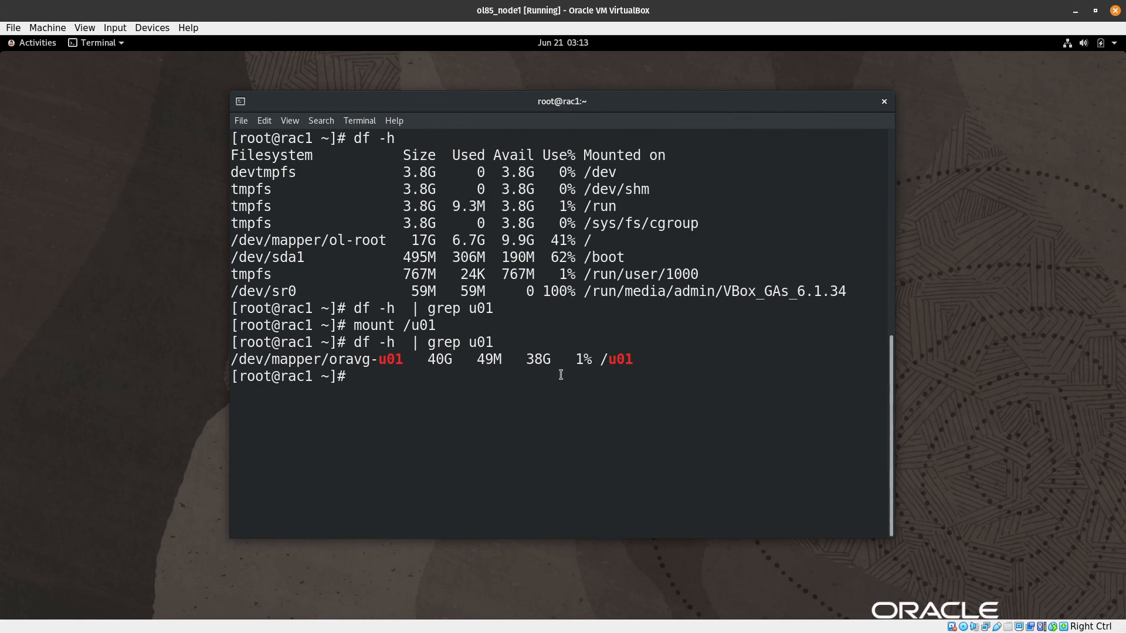
{"action": "type", "text": "cat"}
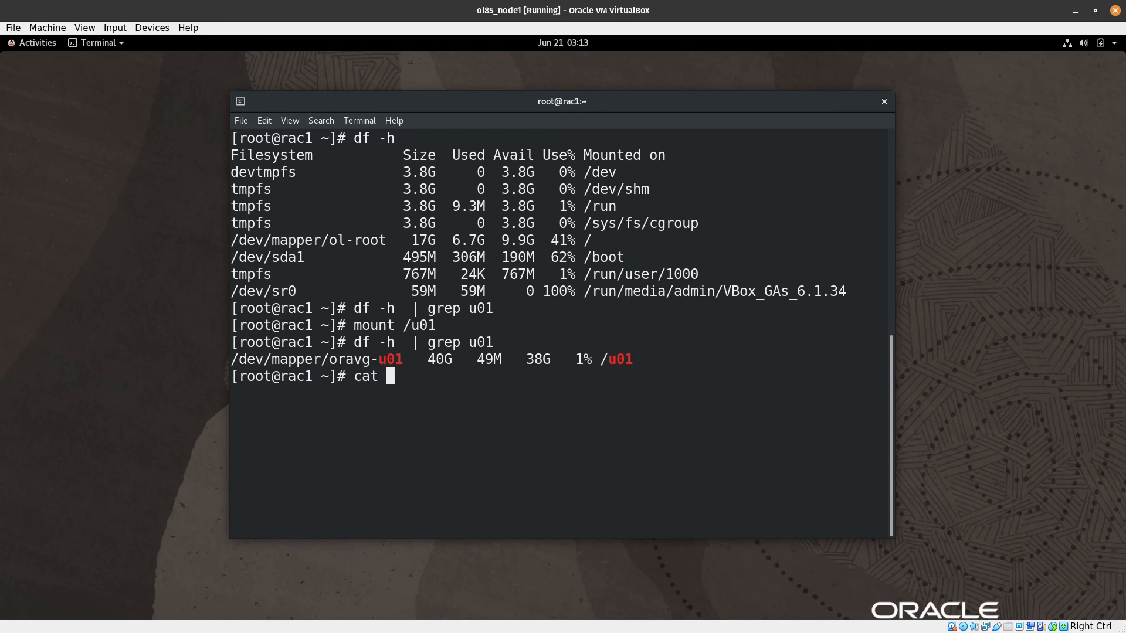